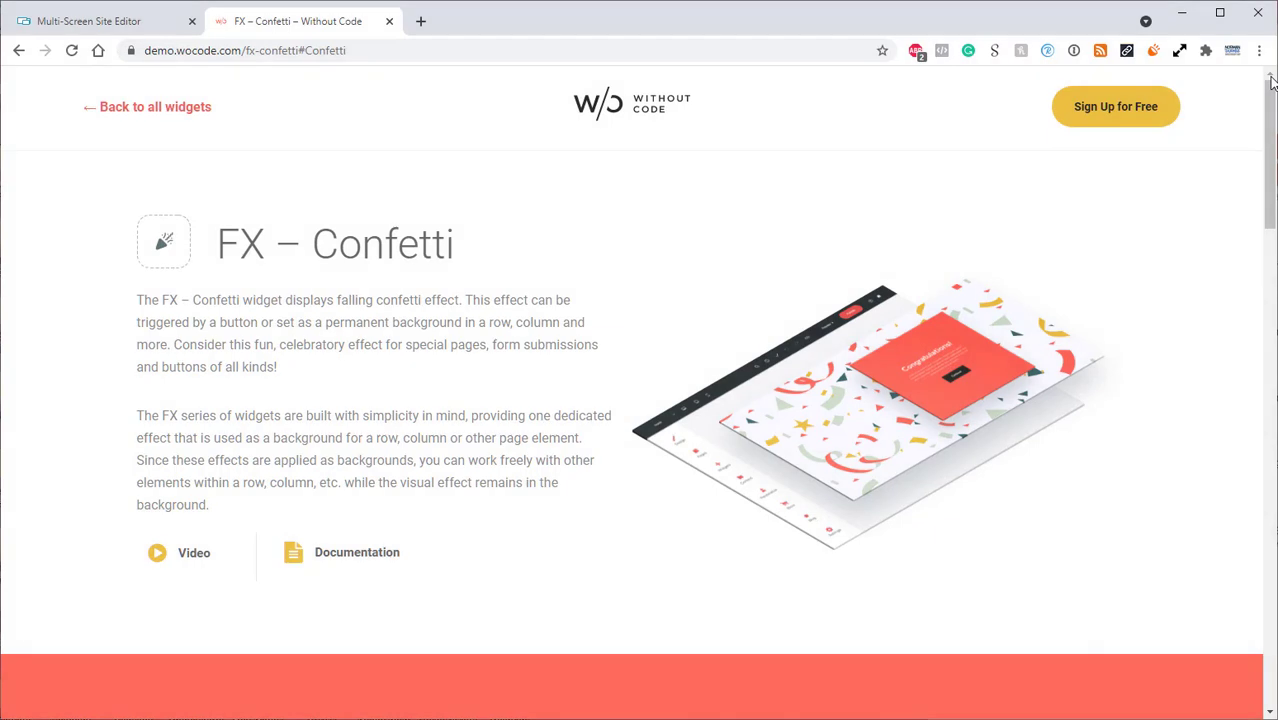
pyautogui.moveTo(1164, 235)
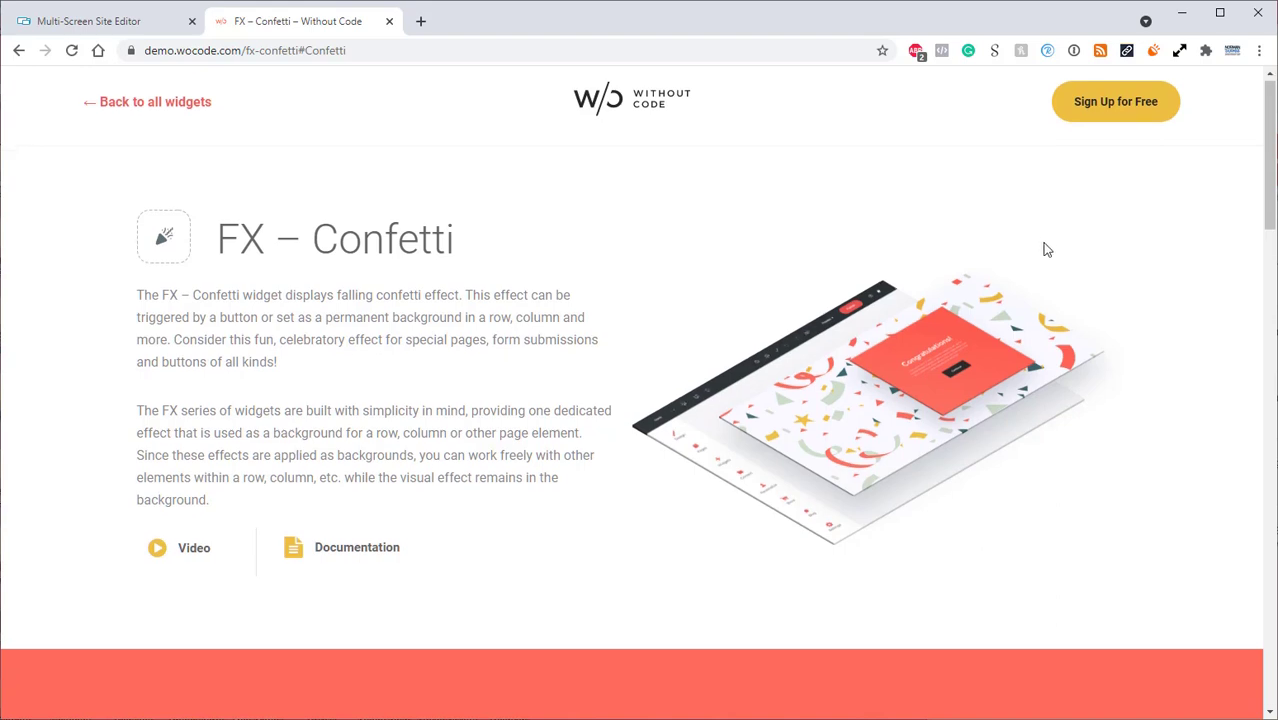
# Step: Scroll the FX – Confetti demo page and fire the burst over the 'Awesome Job!' card
pyautogui.scroll(-3)
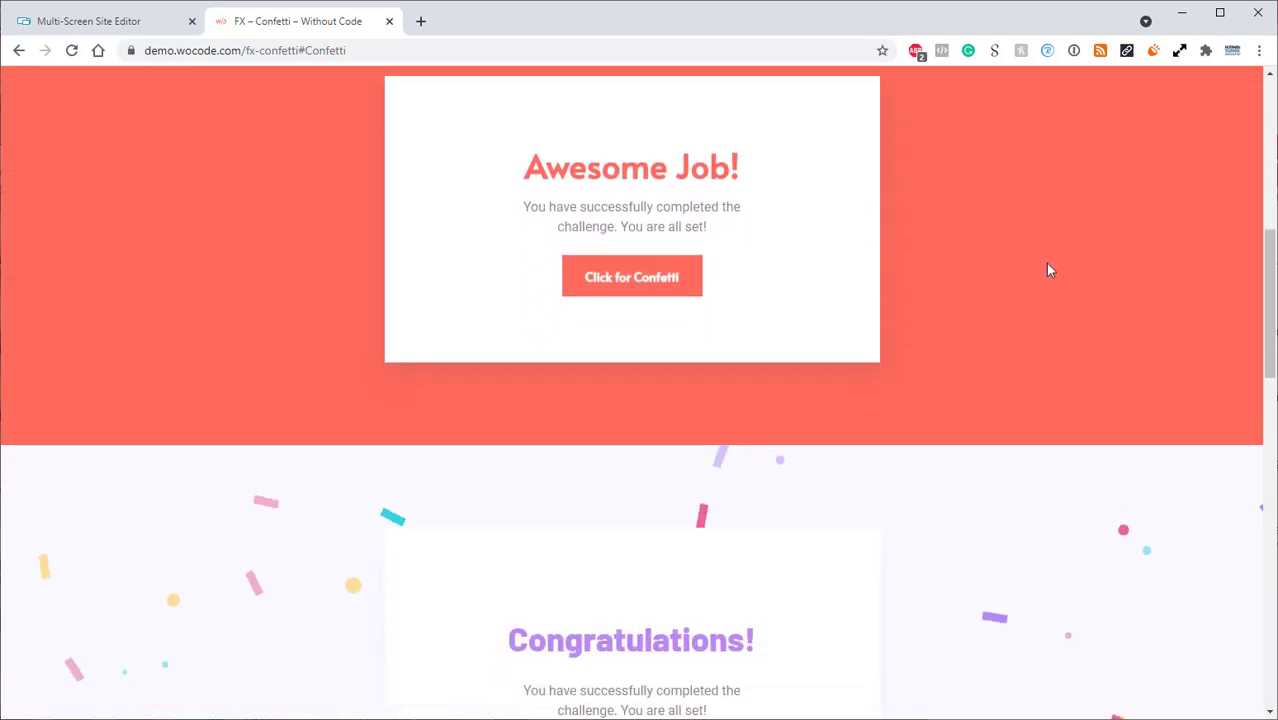
pyautogui.scroll(-3)
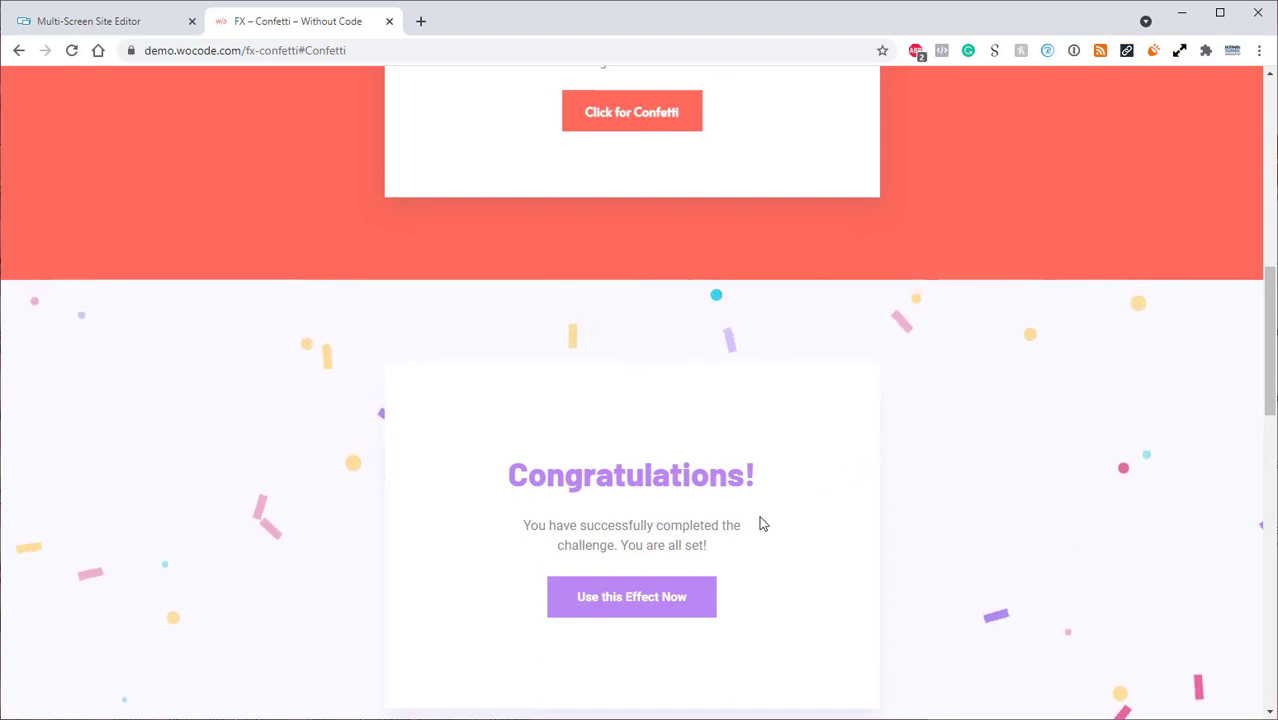
pyautogui.scroll(3)
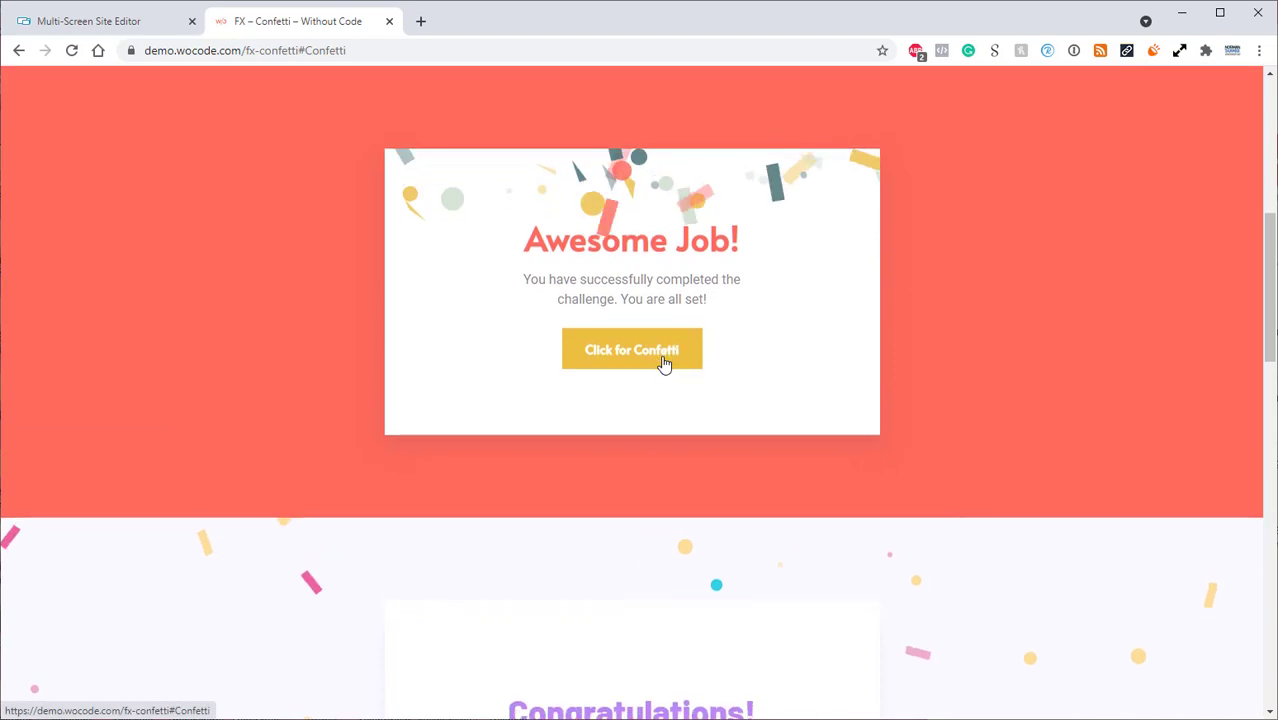
pyautogui.click(631, 349)
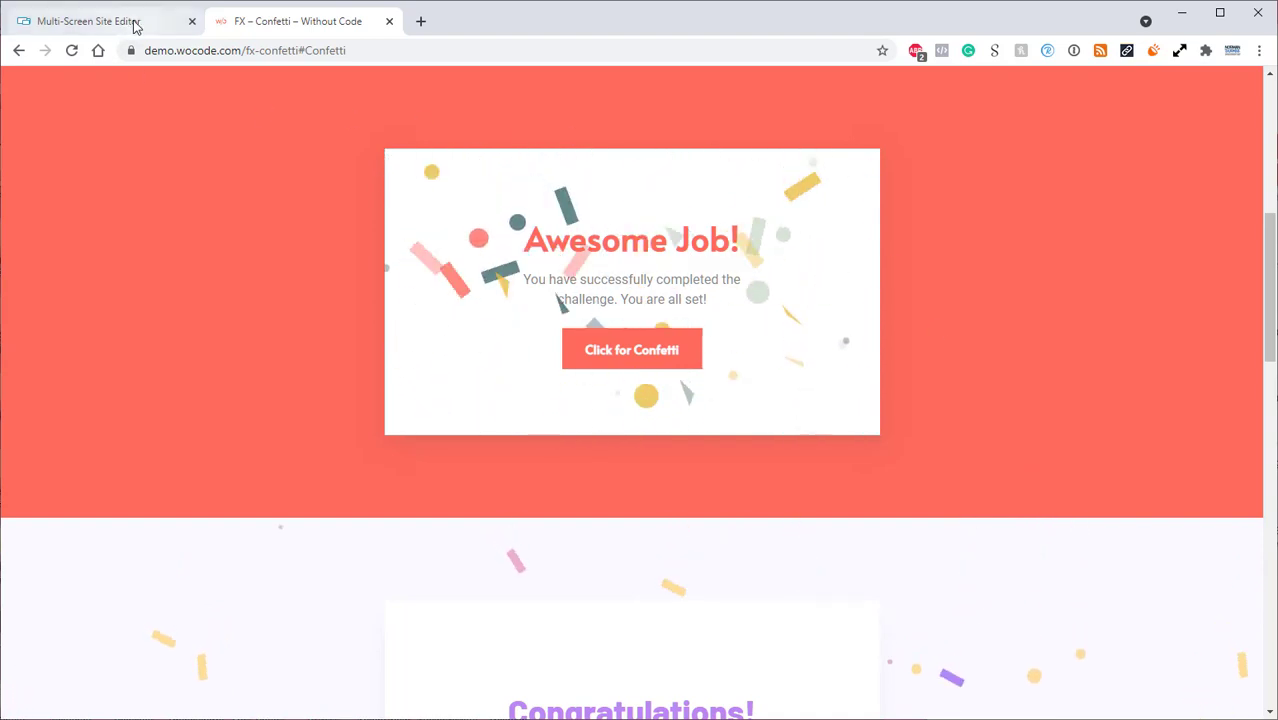
# Step: Return to the Olé Poké editor and drag FX – Confetti from Widgets into the green row
pyautogui.click(88, 21)
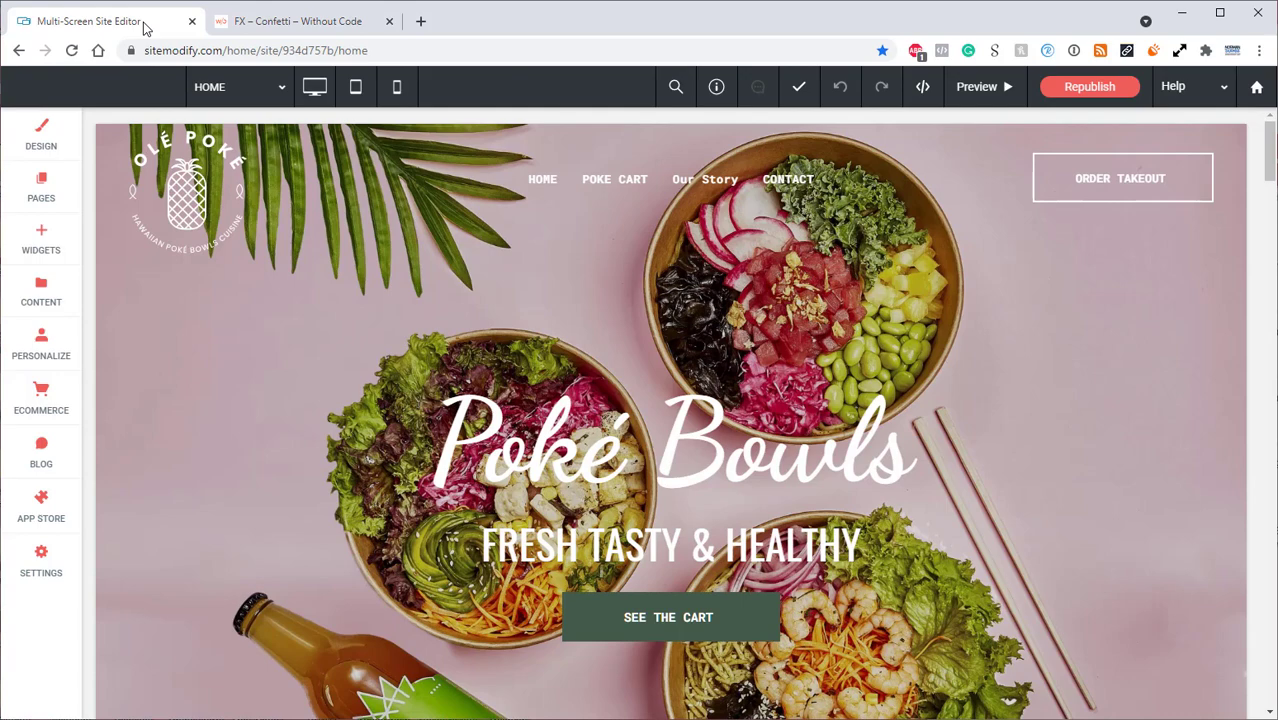
pyautogui.scroll(-3)
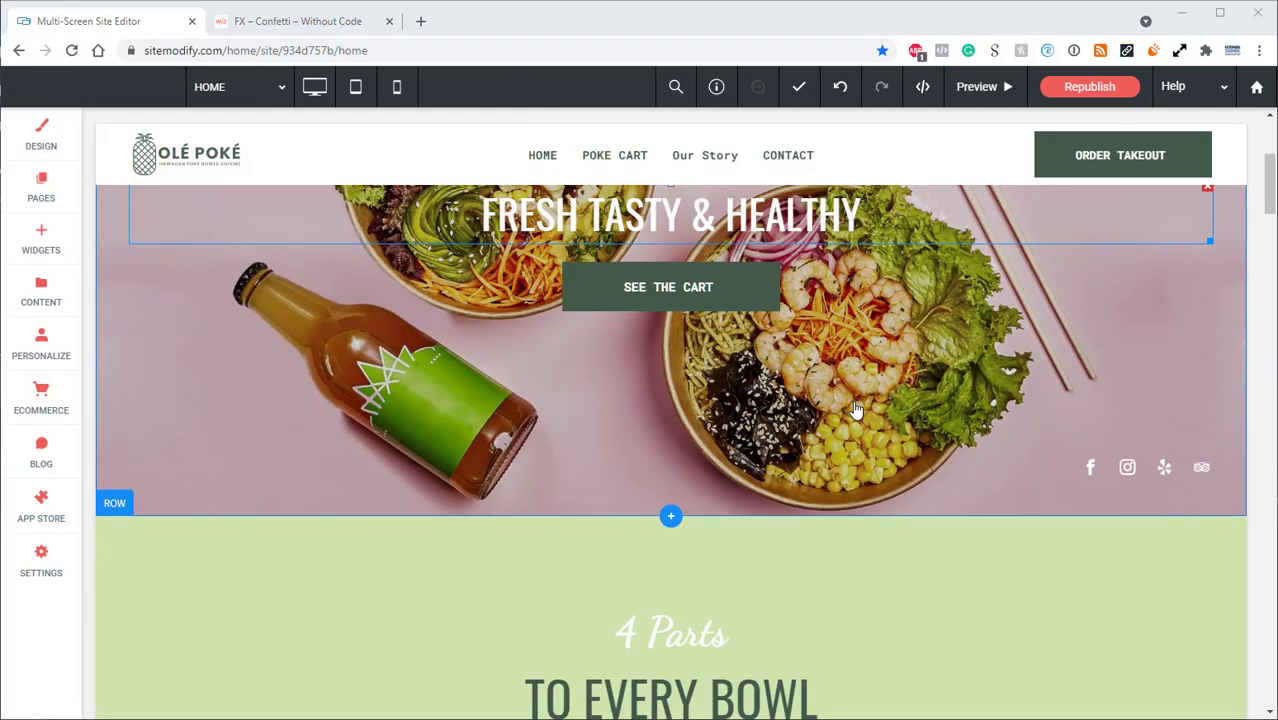
pyautogui.scroll(-3)
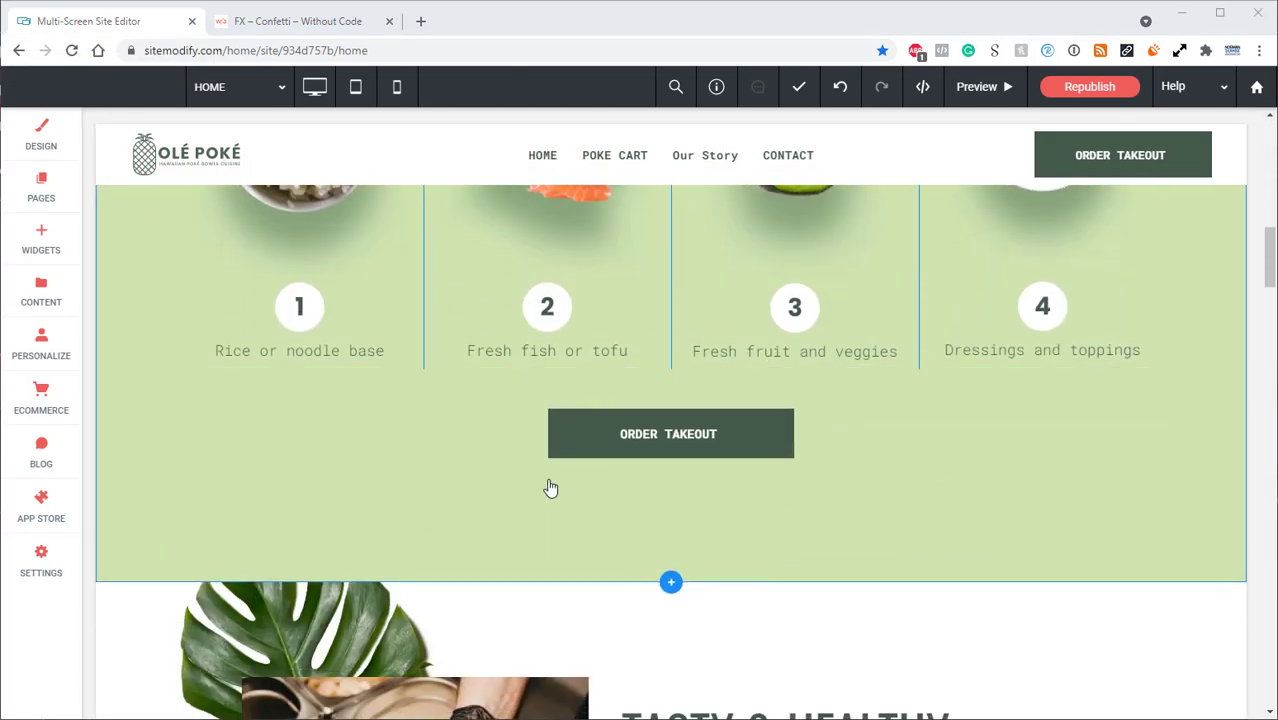
pyautogui.click(41, 240)
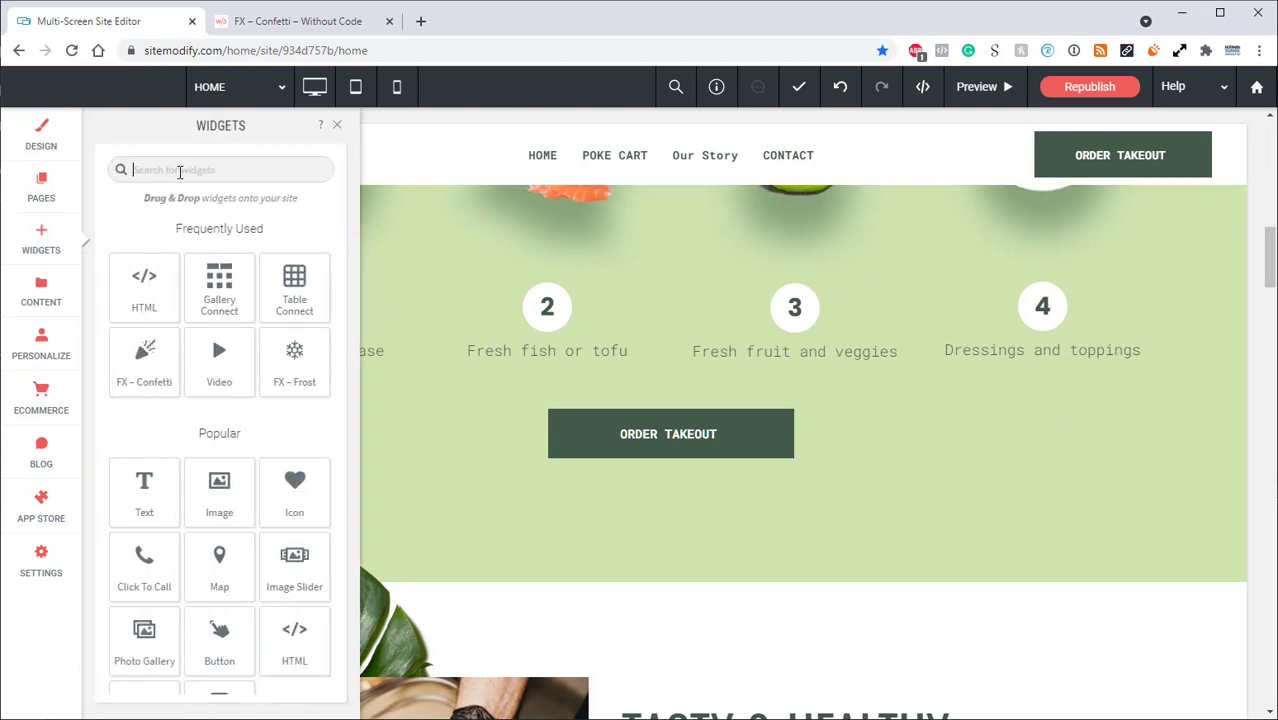
pyautogui.moveTo(144, 360); pyautogui.dragTo(330, 322)
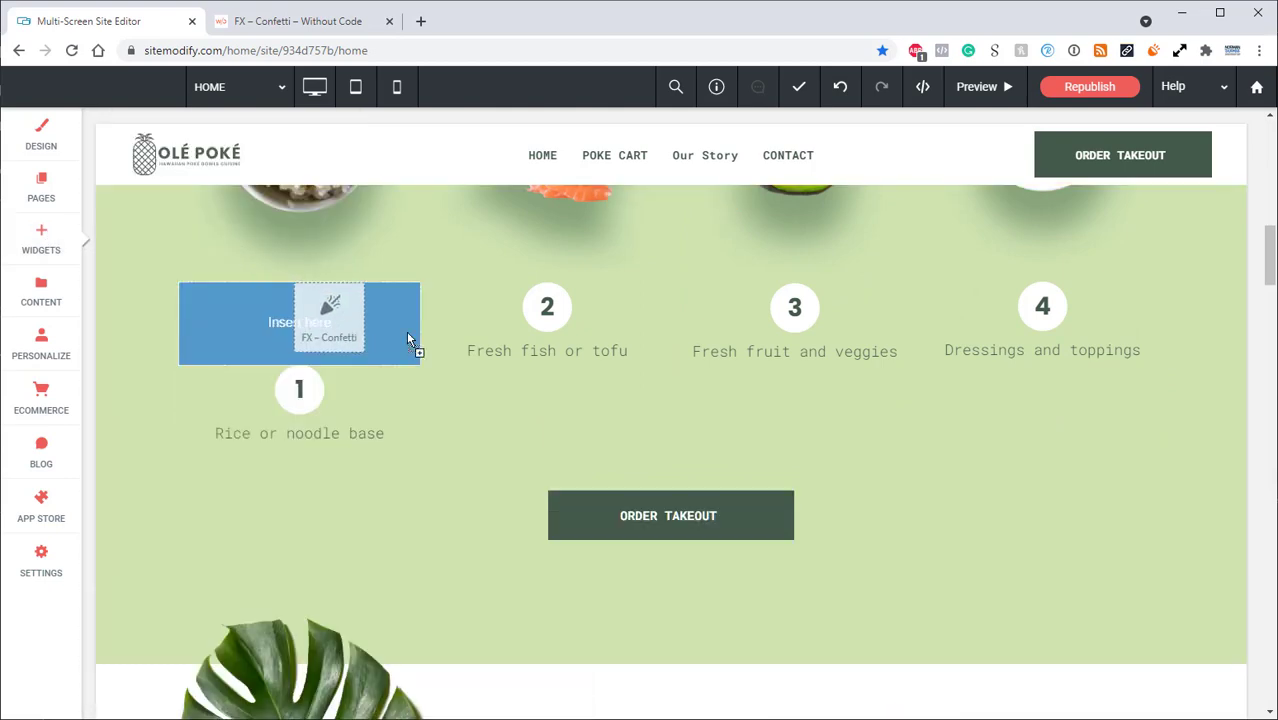
# Step: Open the FX – Confetti widget's Content settings and keep Apply to on Current Row
pyautogui.click(300, 322)
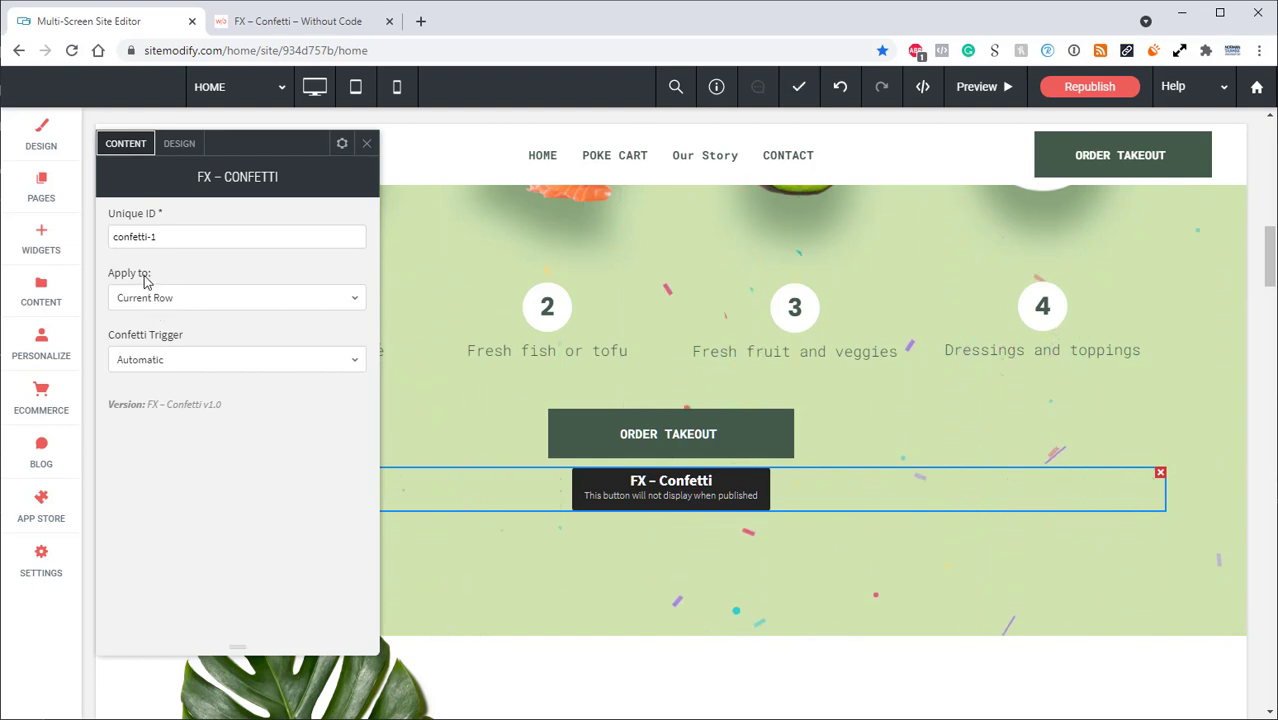
pyautogui.click(235, 297)
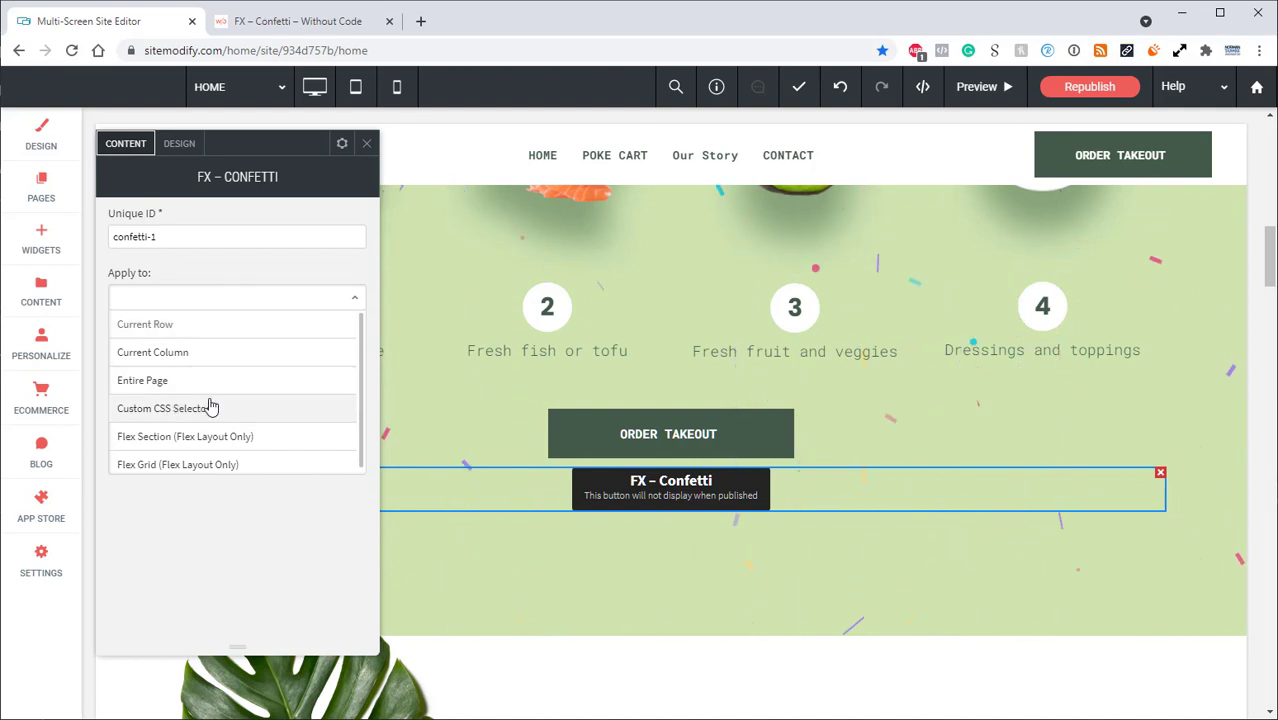
pyautogui.click(145, 323)
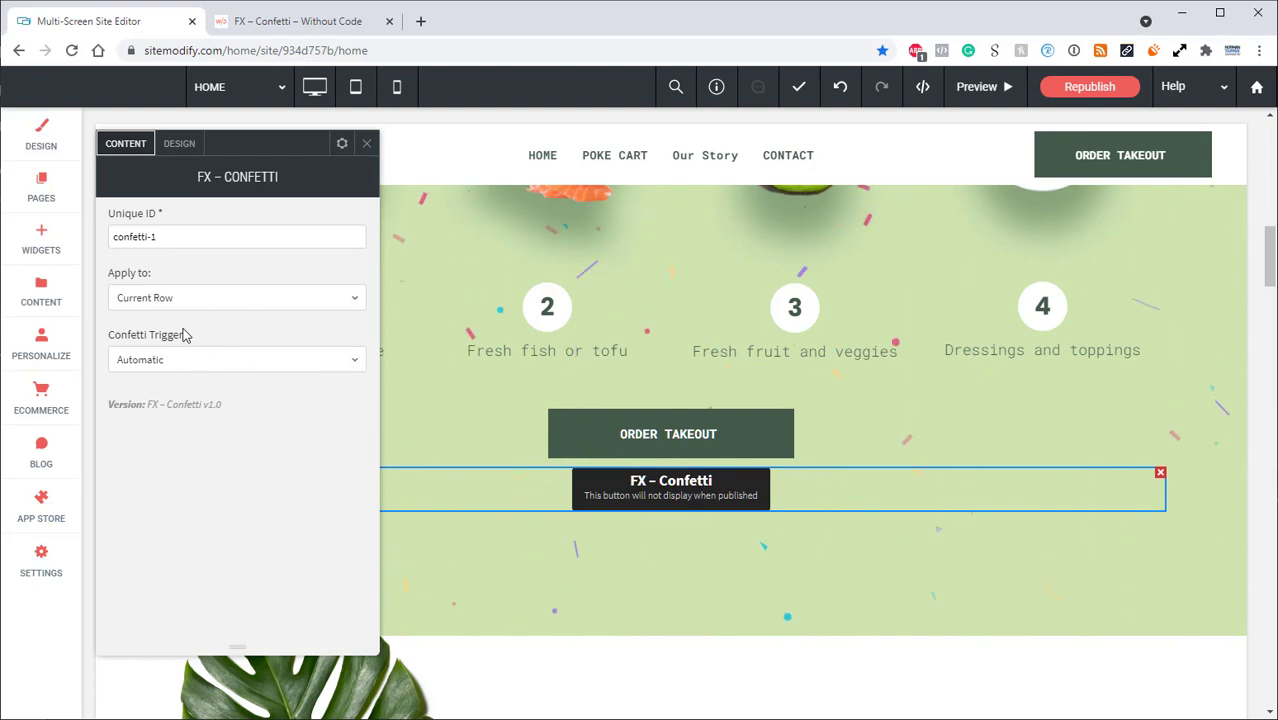
# Step: Set Confetti Trigger to Button and relabel the button ORDER TAKEOUT
pyautogui.click(235, 359)
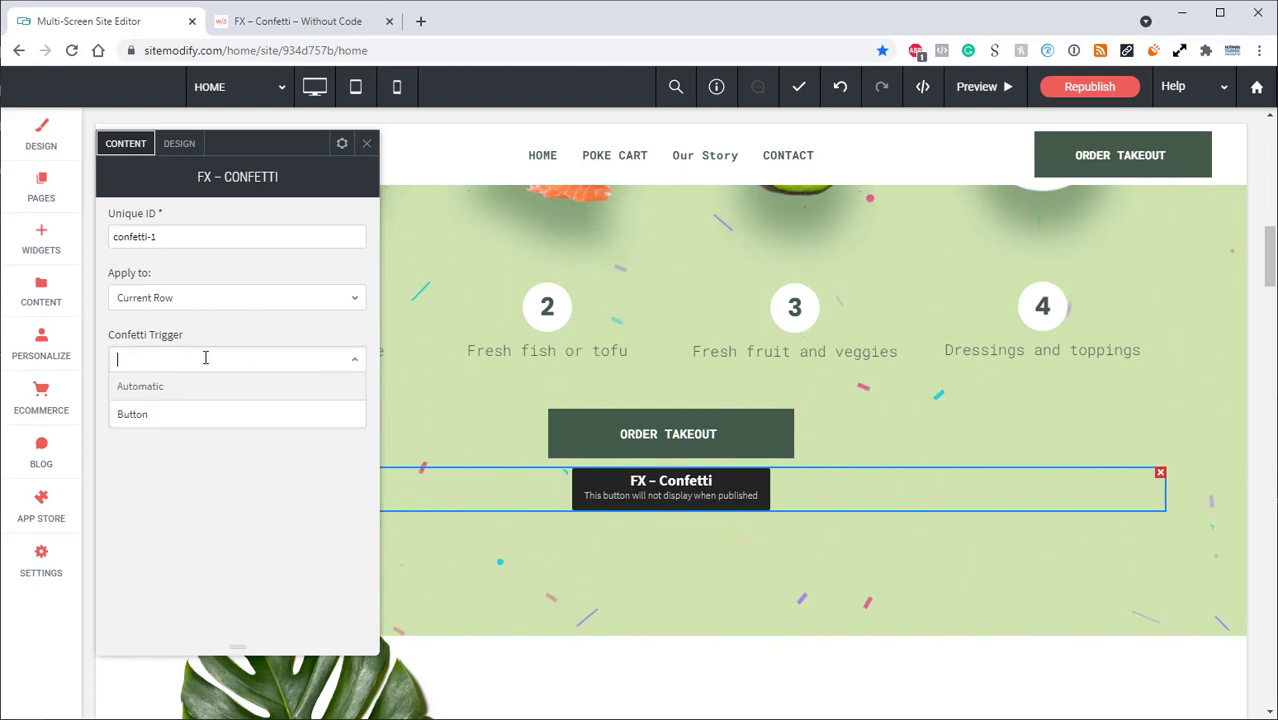
pyautogui.click(132, 414)
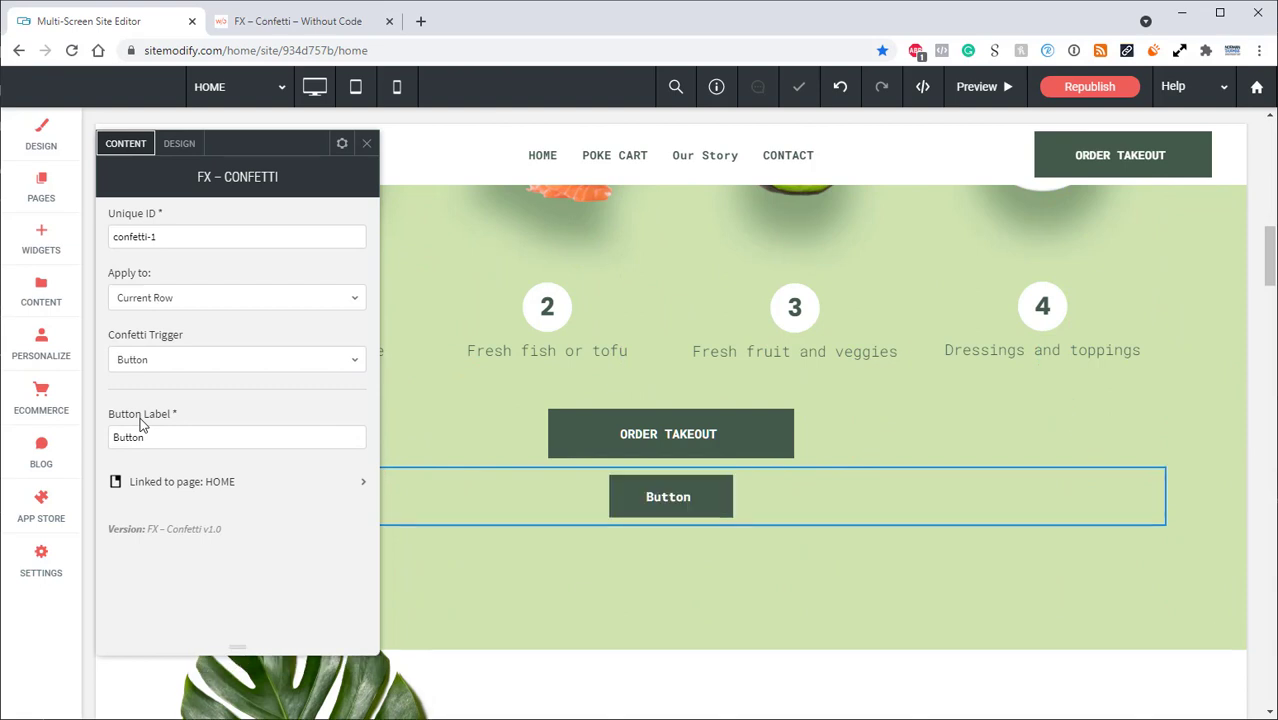
pyautogui.moveTo(503, 415)
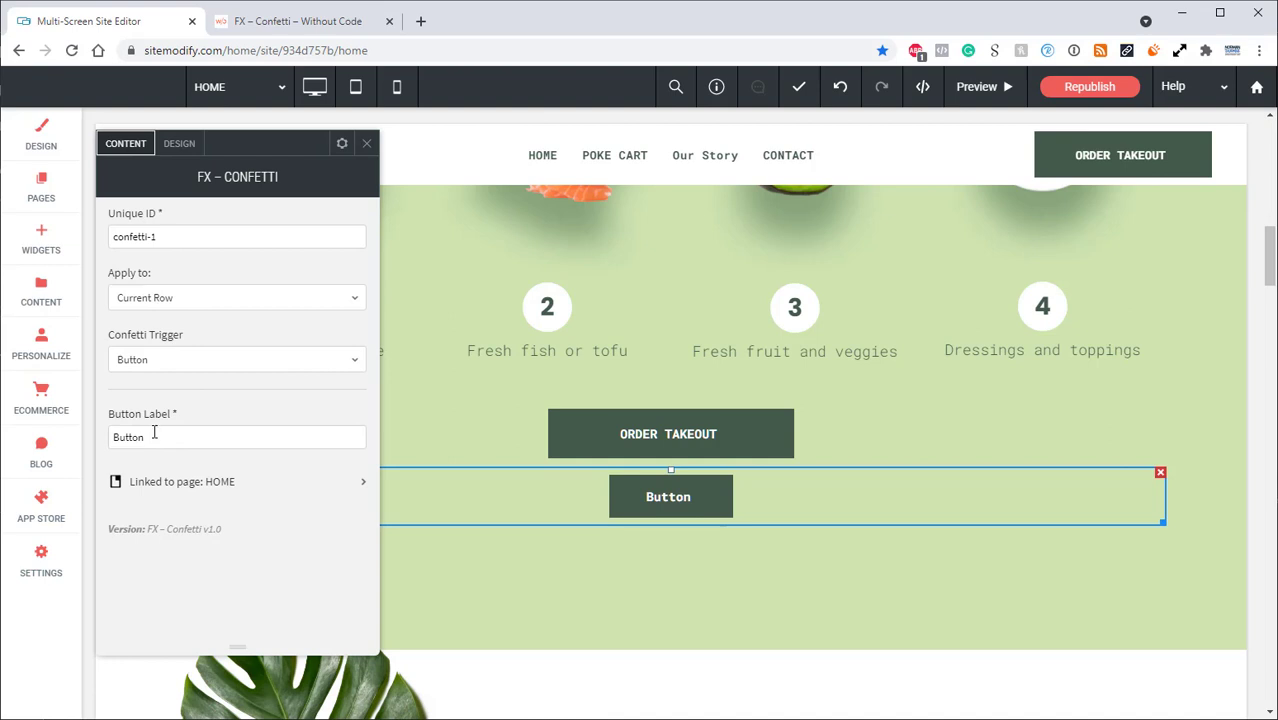
pyautogui.doubleClick(128, 437)
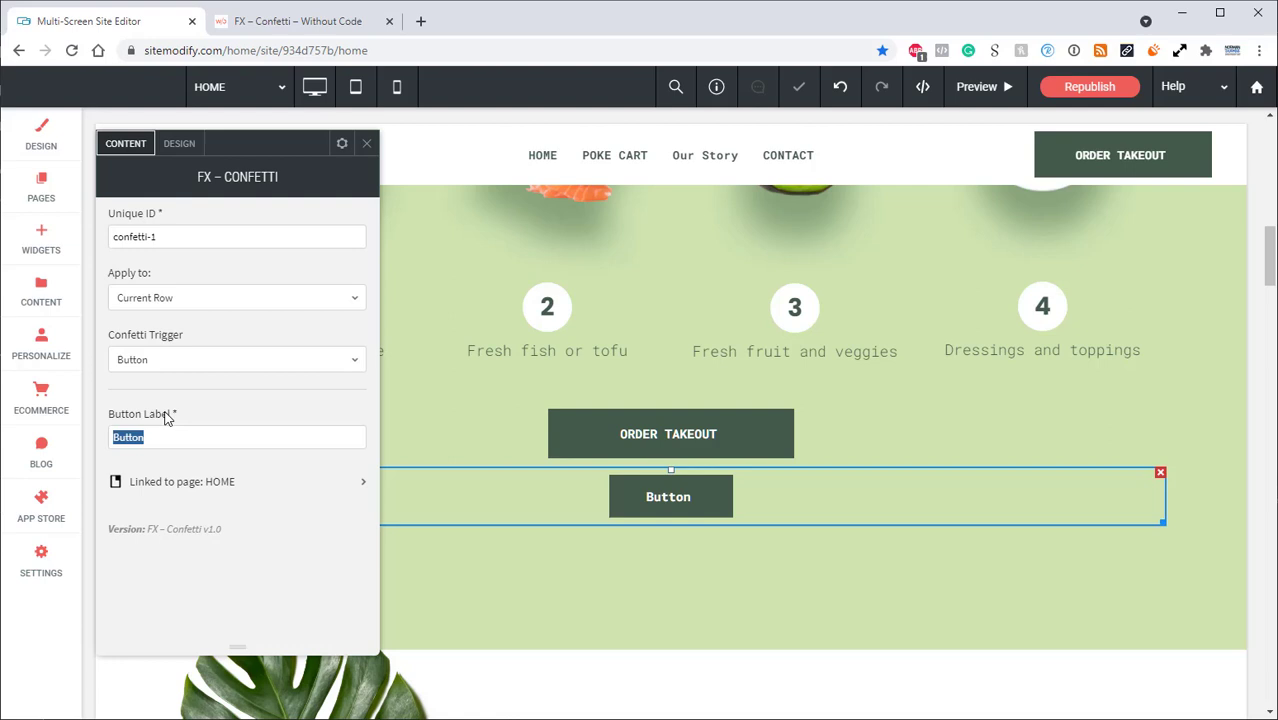
pyautogui.write('o')
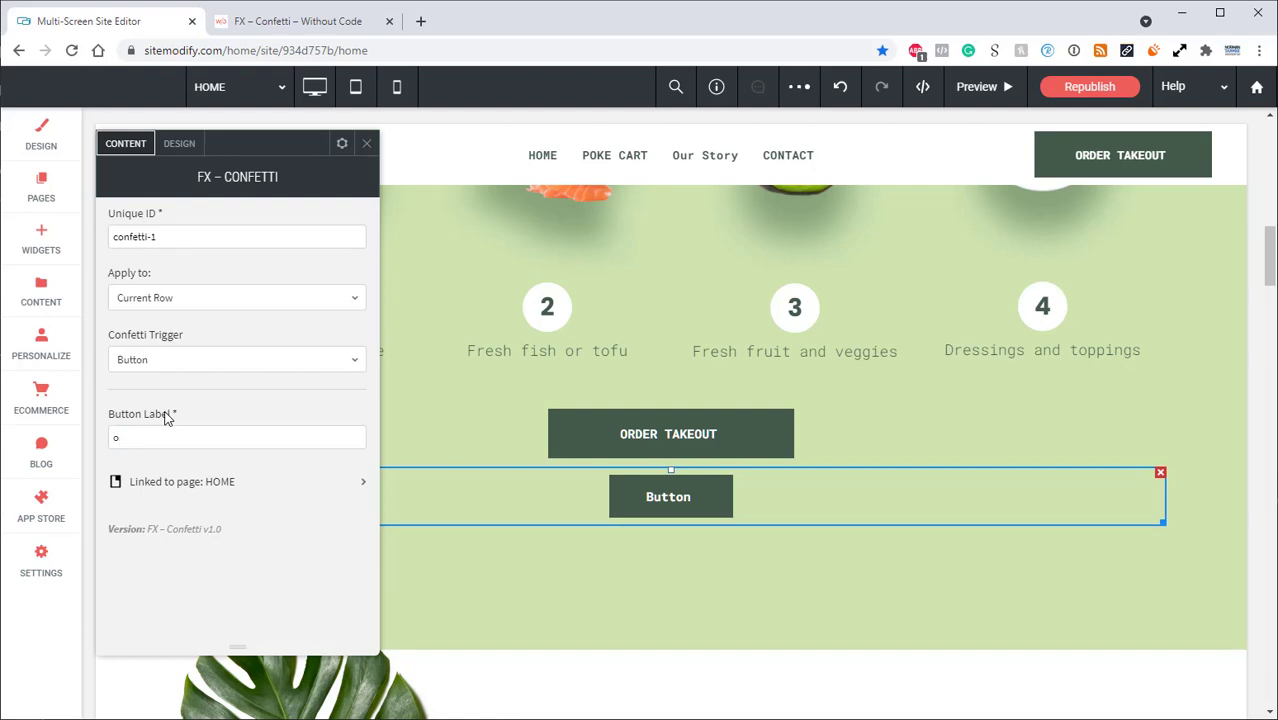
pyautogui.write('ORDER TAKEOUT')
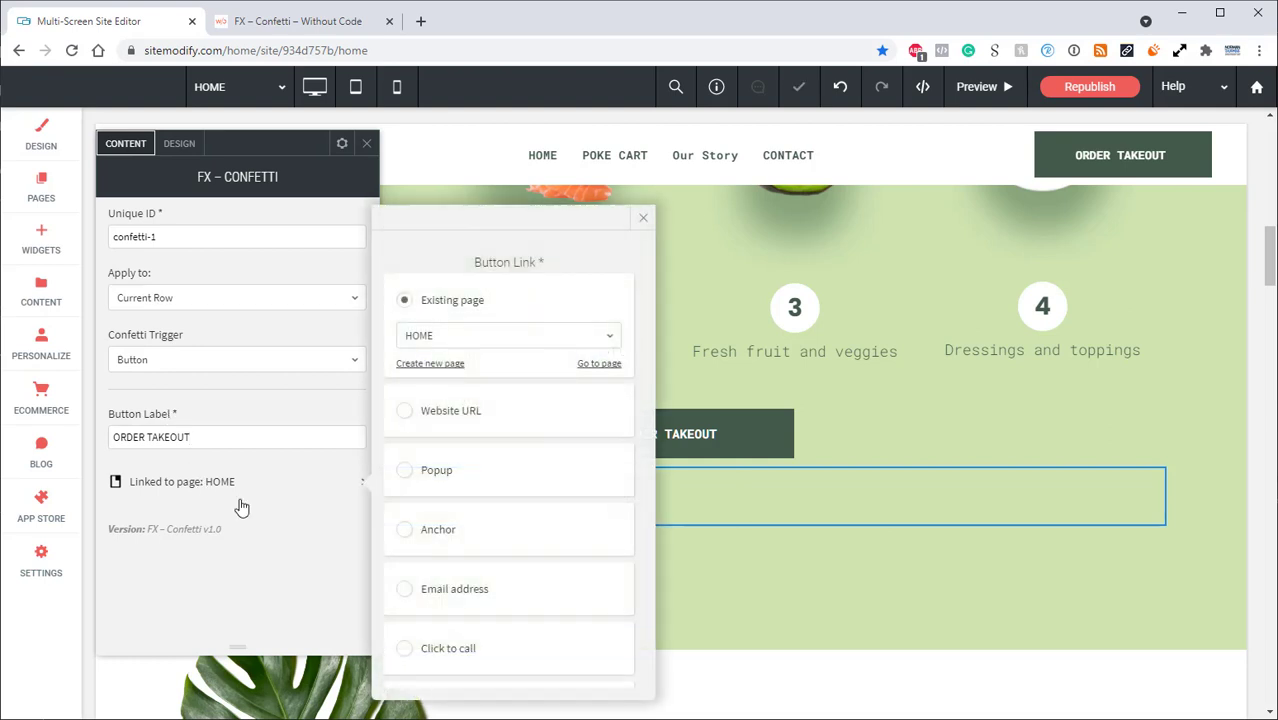
# Step: Set the button link to File for download using Example PDF File.pdf
pyautogui.scroll(-3)
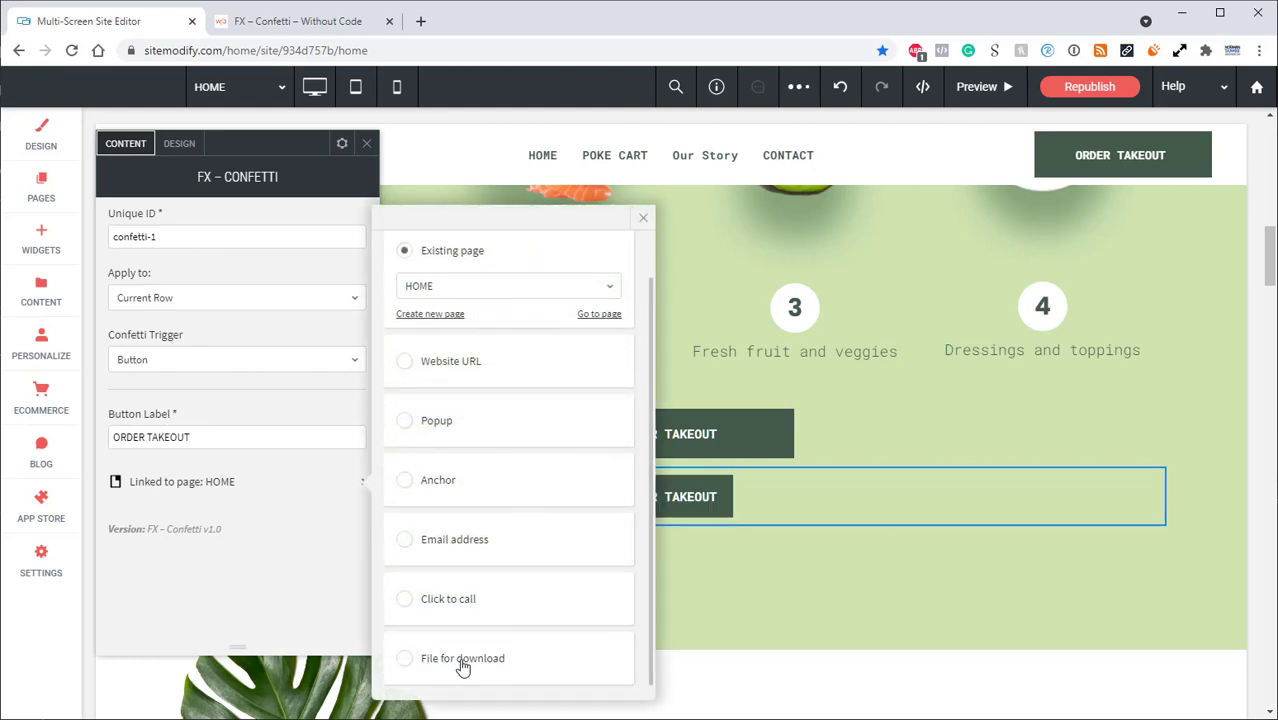
pyautogui.click(463, 658)
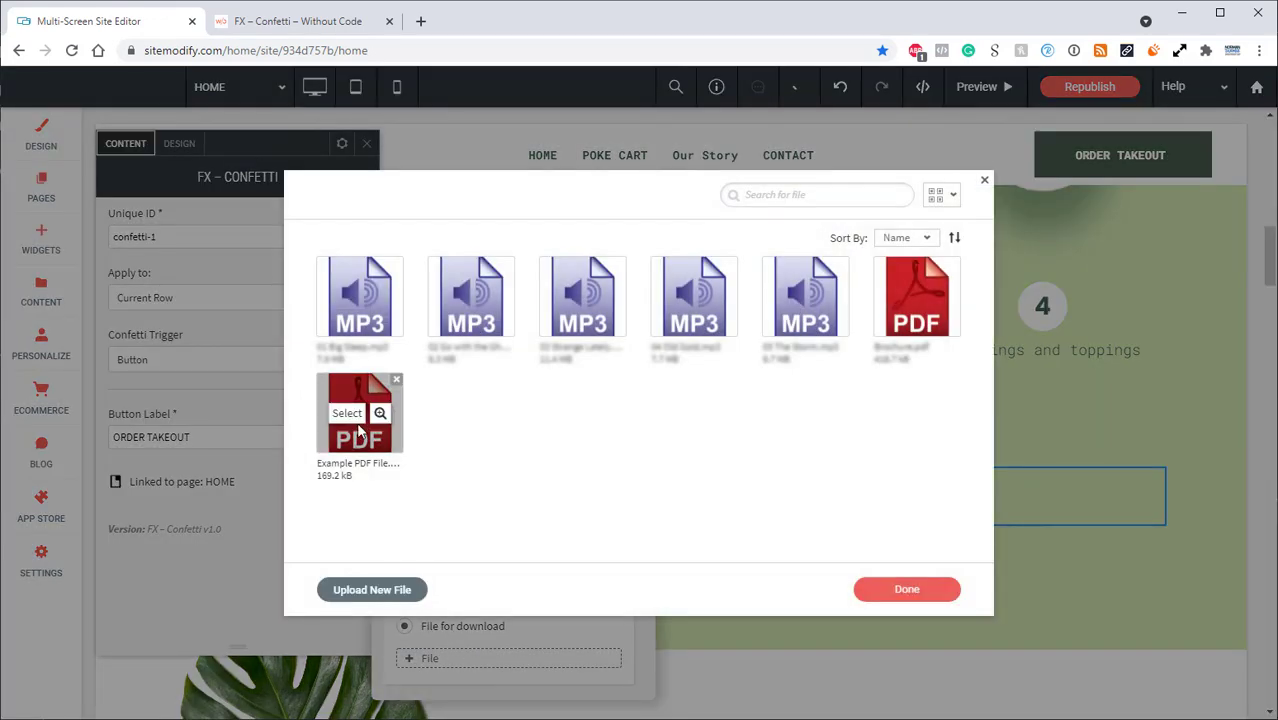
pyautogui.click(347, 413)
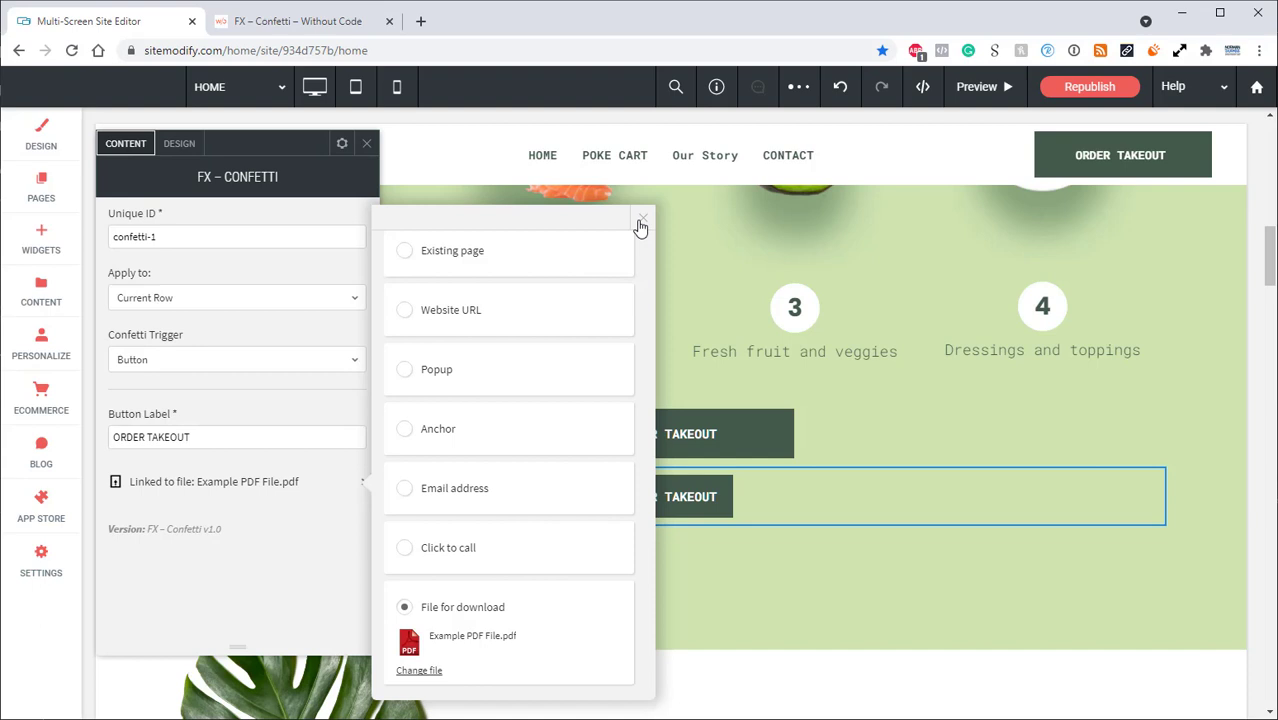
pyautogui.click(640, 220)
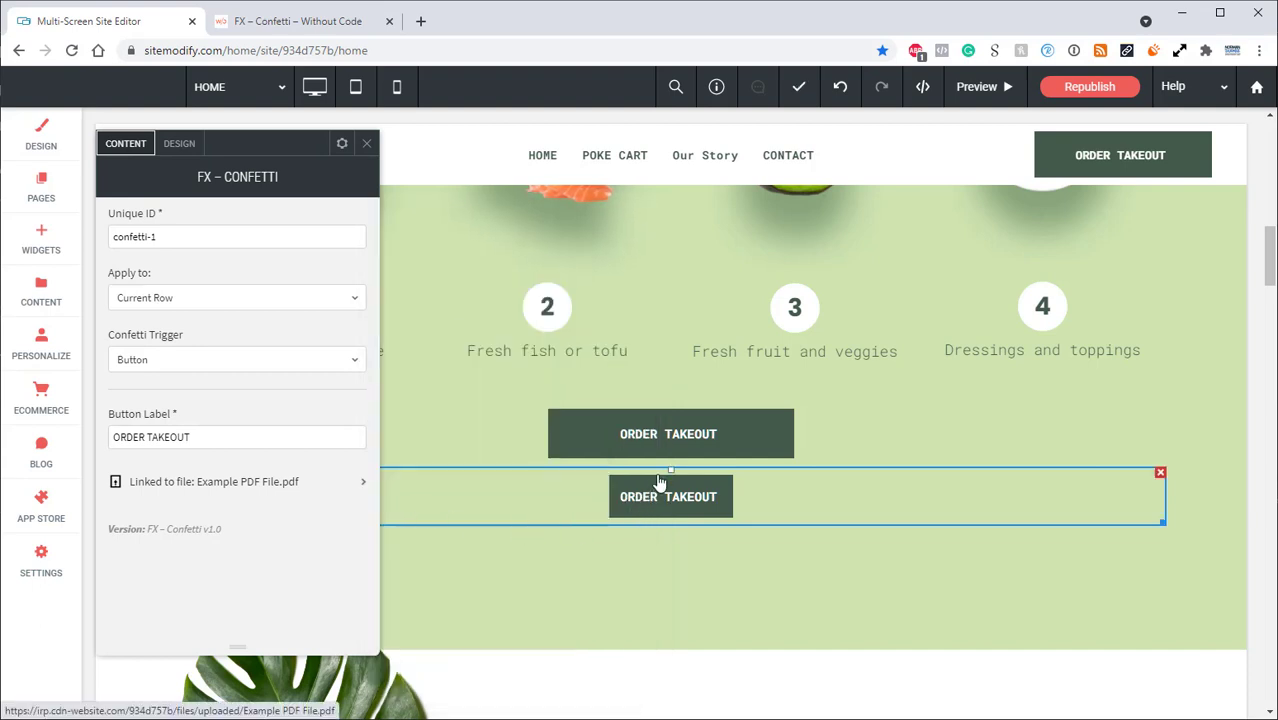
pyautogui.moveTo(667, 508)
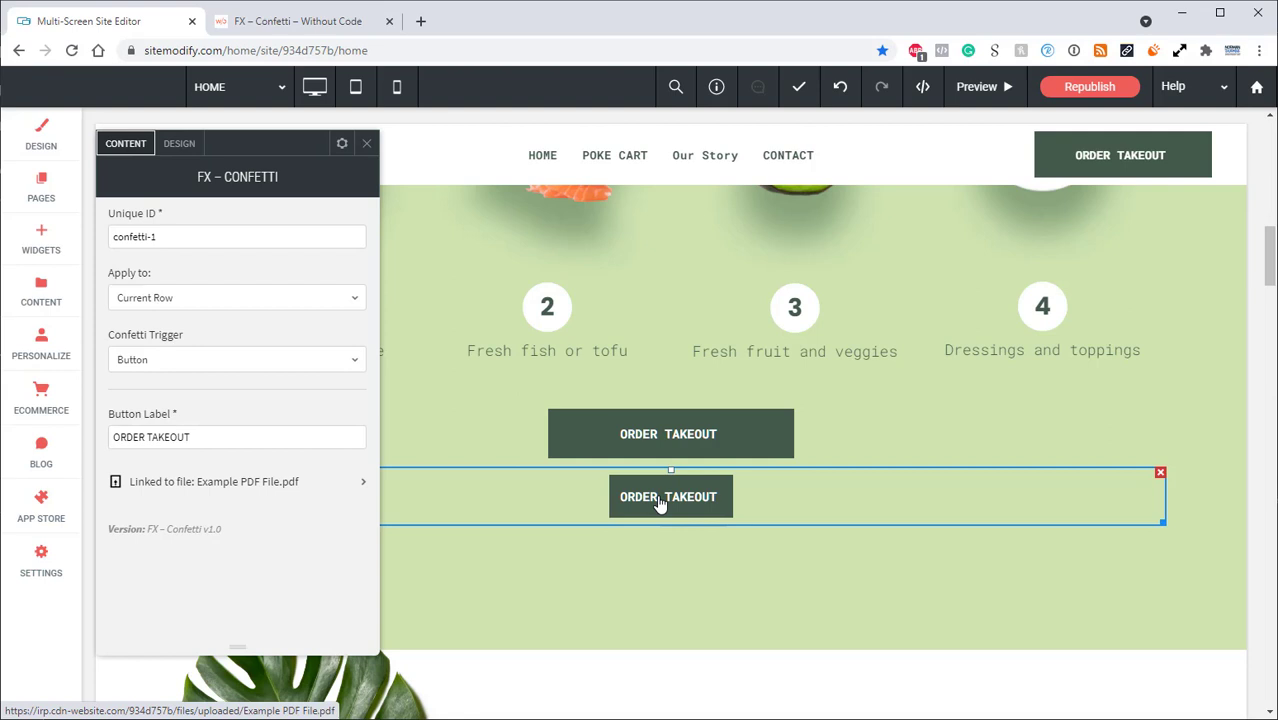
pyautogui.moveTo(668, 499)
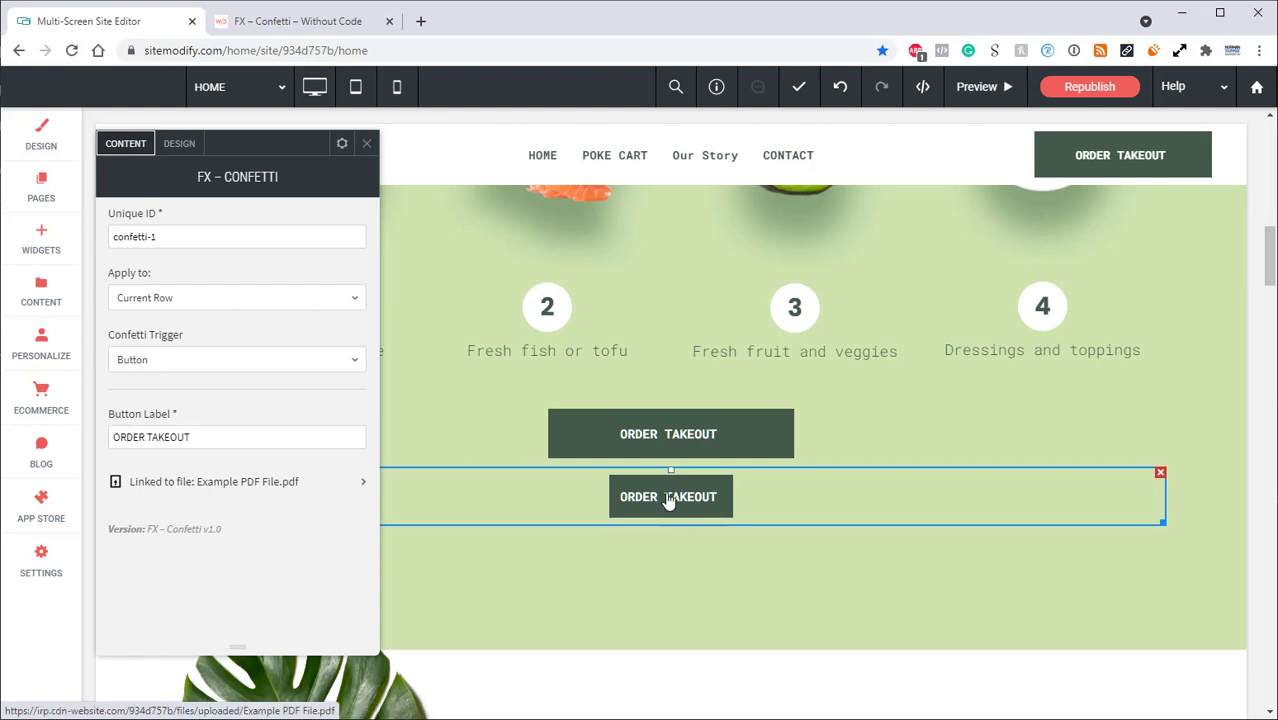
pyautogui.moveTo(179, 143)
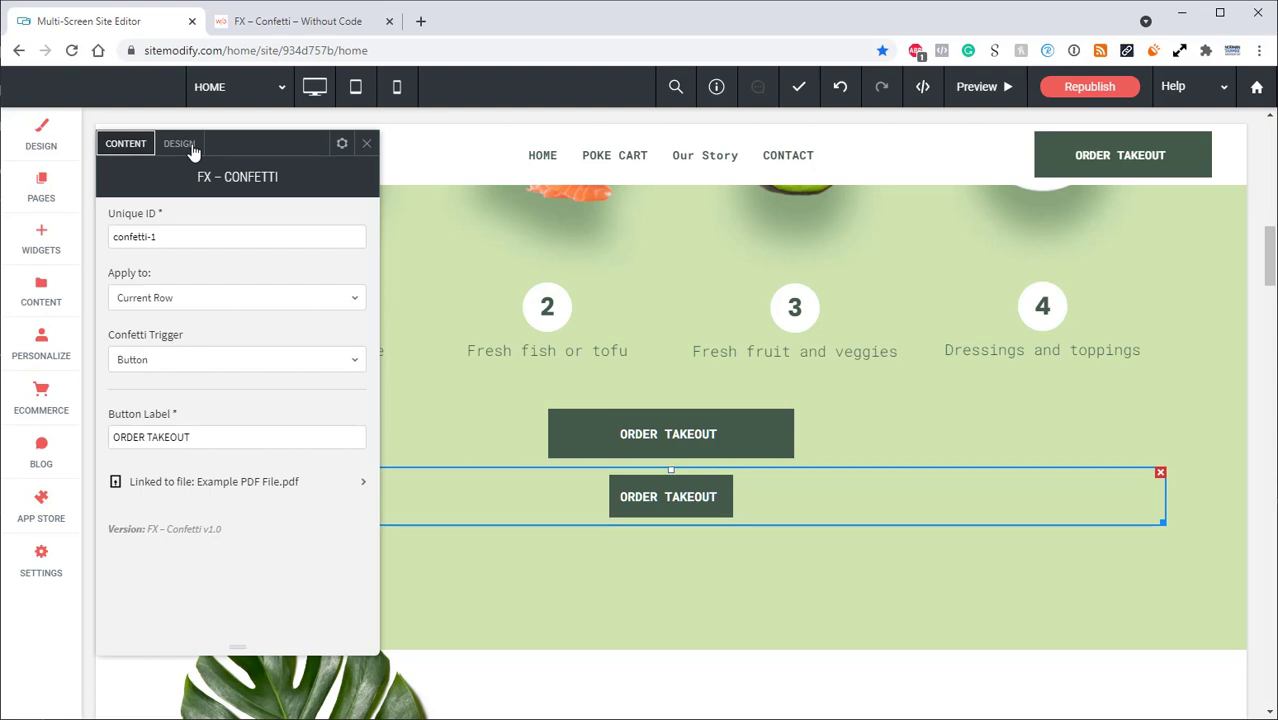
# Step: Set the confetti button to 300px wide and 60px tall in Design > Button Settings
pyautogui.click(178, 143)
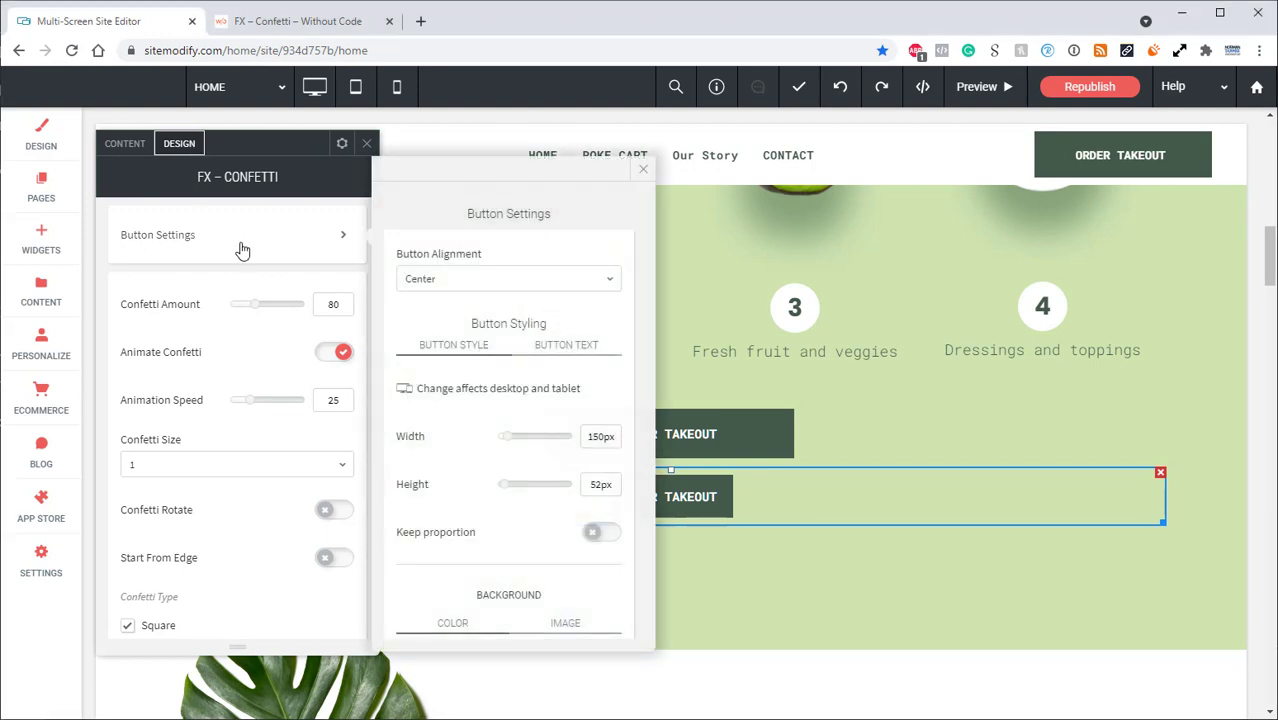
pyautogui.moveTo(352, 278)
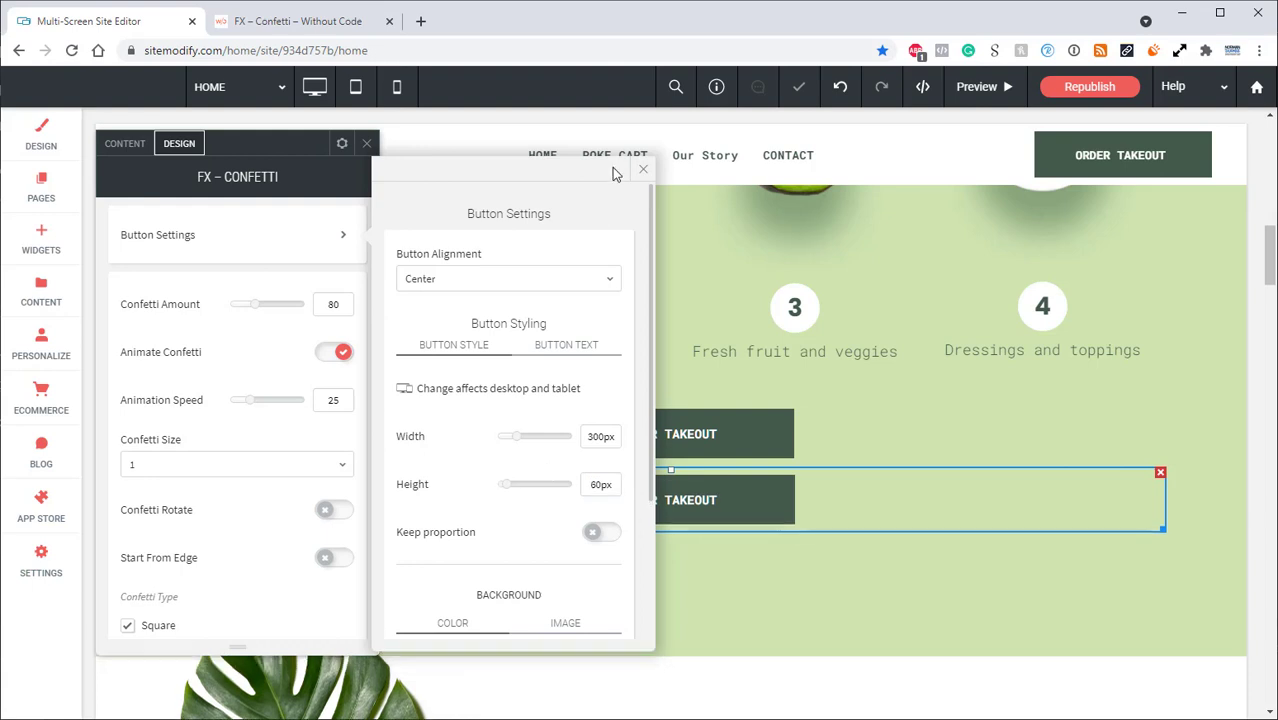
pyautogui.click(643, 169)
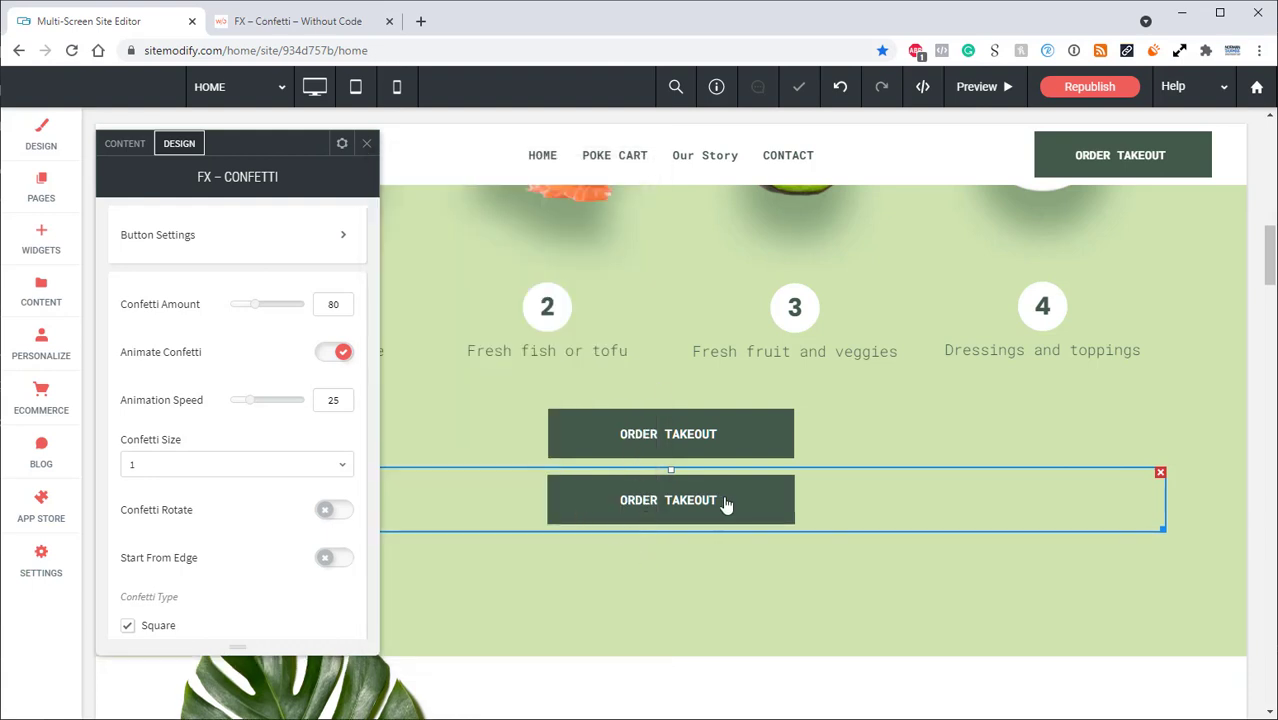
pyautogui.moveTo(687, 445)
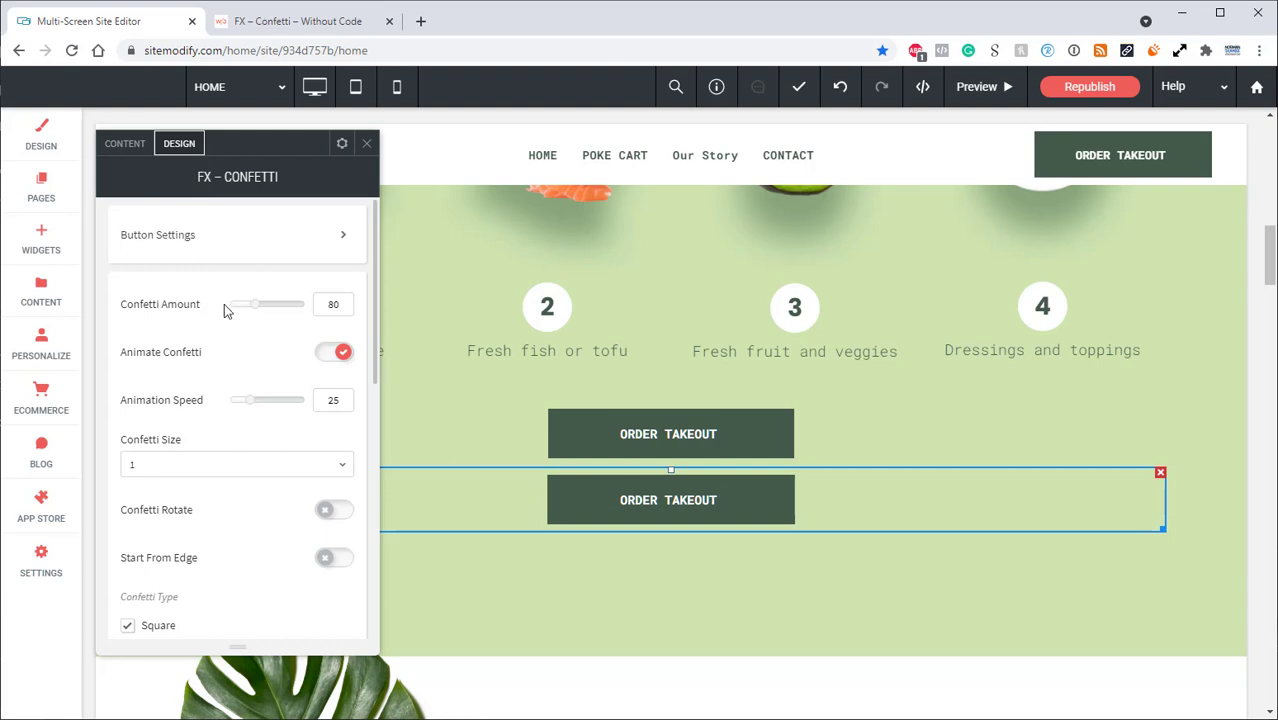
pyautogui.moveTo(168, 310)
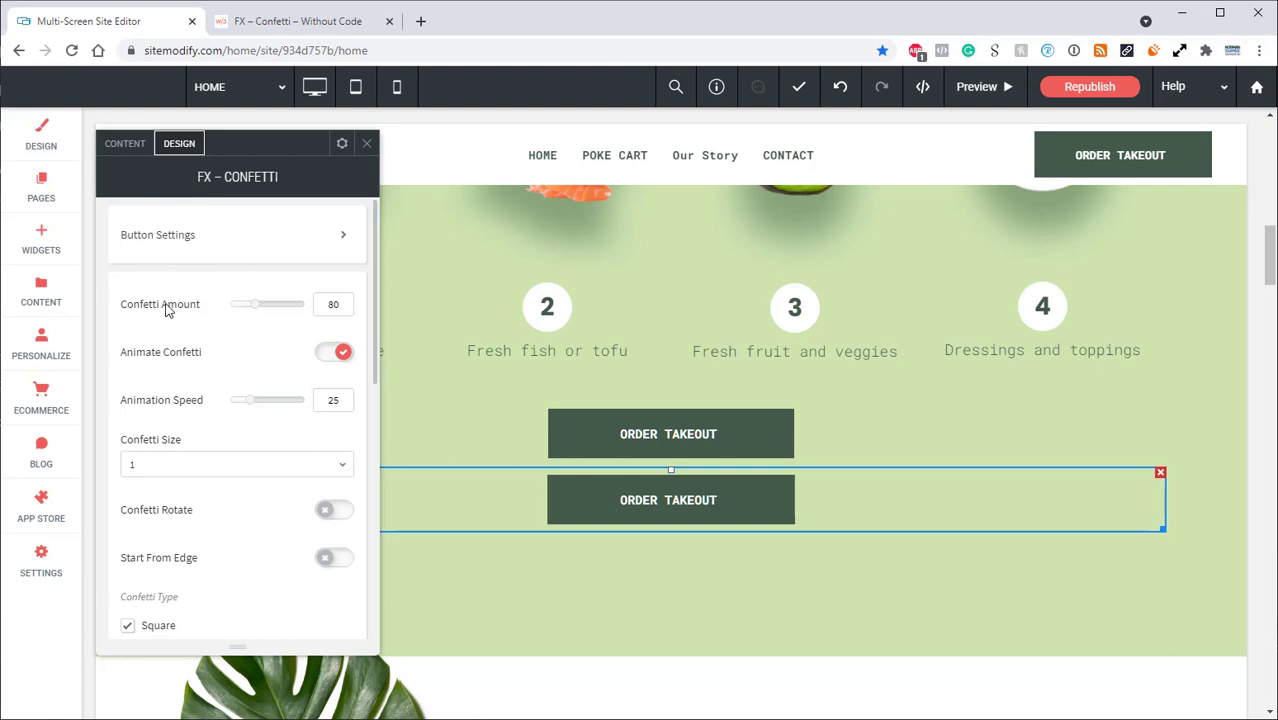
pyautogui.moveTo(179, 345)
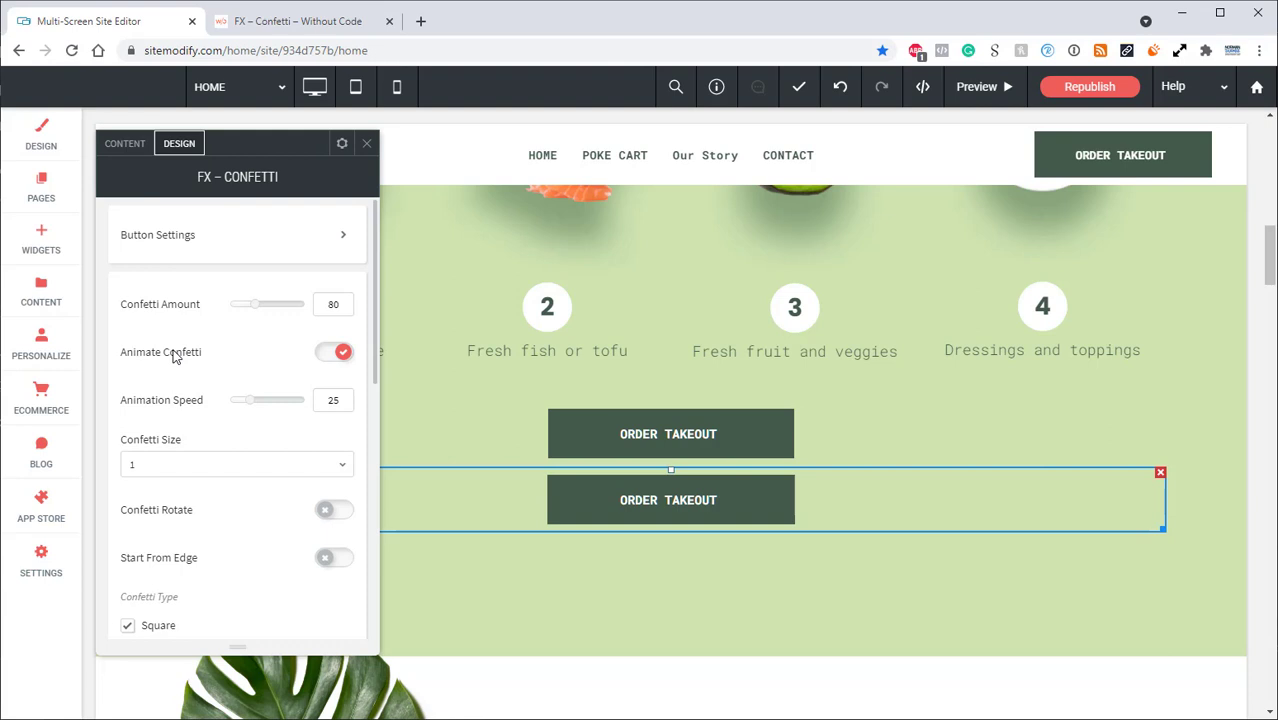
pyautogui.moveTo(343, 369)
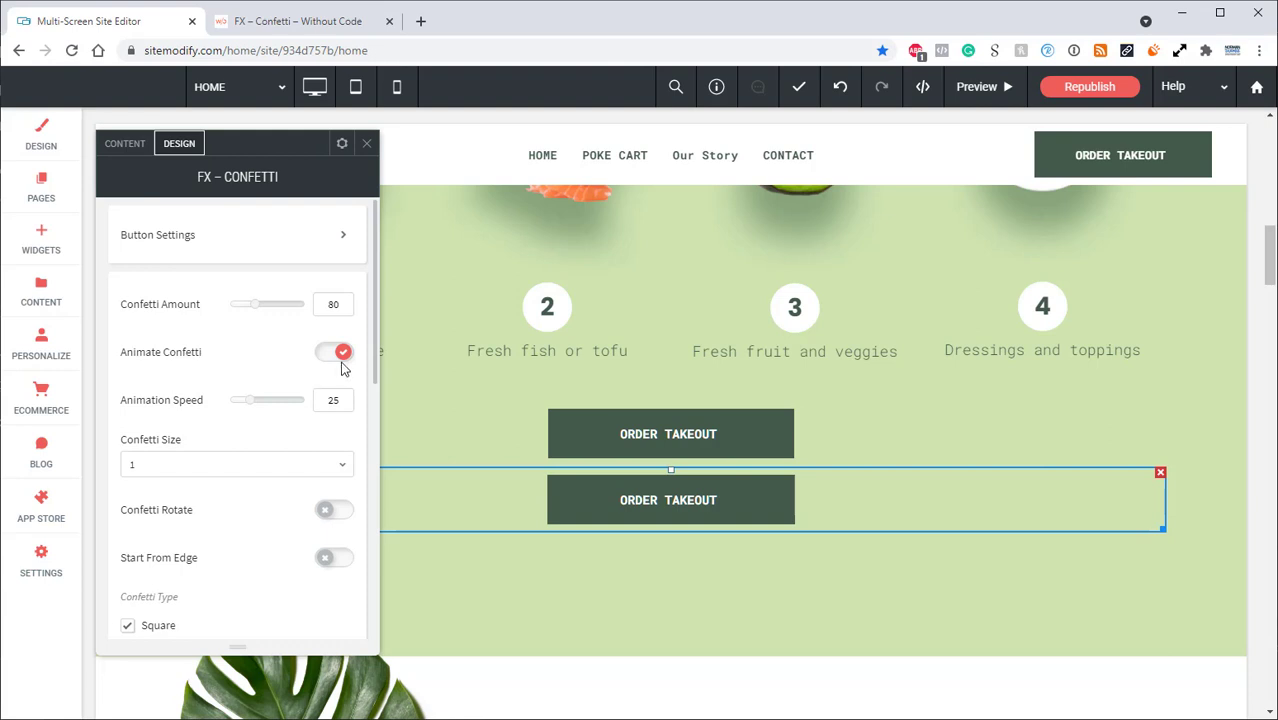
pyautogui.moveTo(995, 90)
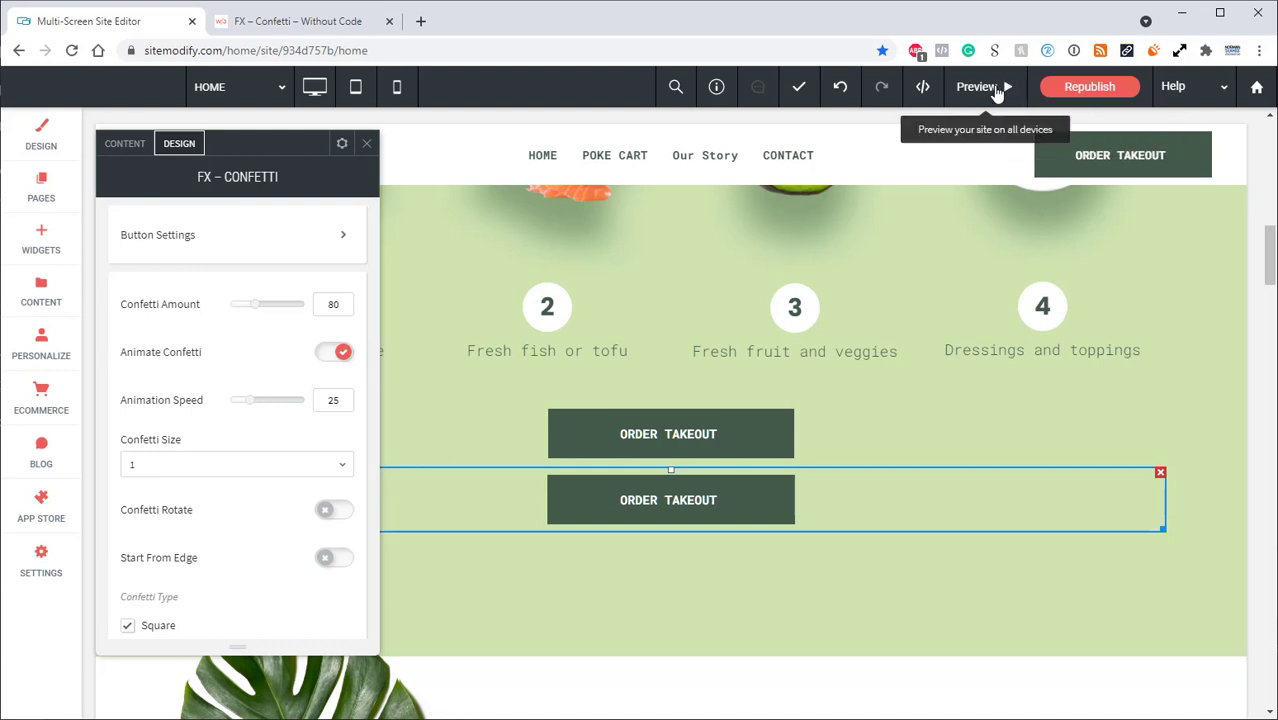
# Step: Preview the falling confetti, switch Animate Confetti off, and preview the non-animated result
pyautogui.click(977, 86)
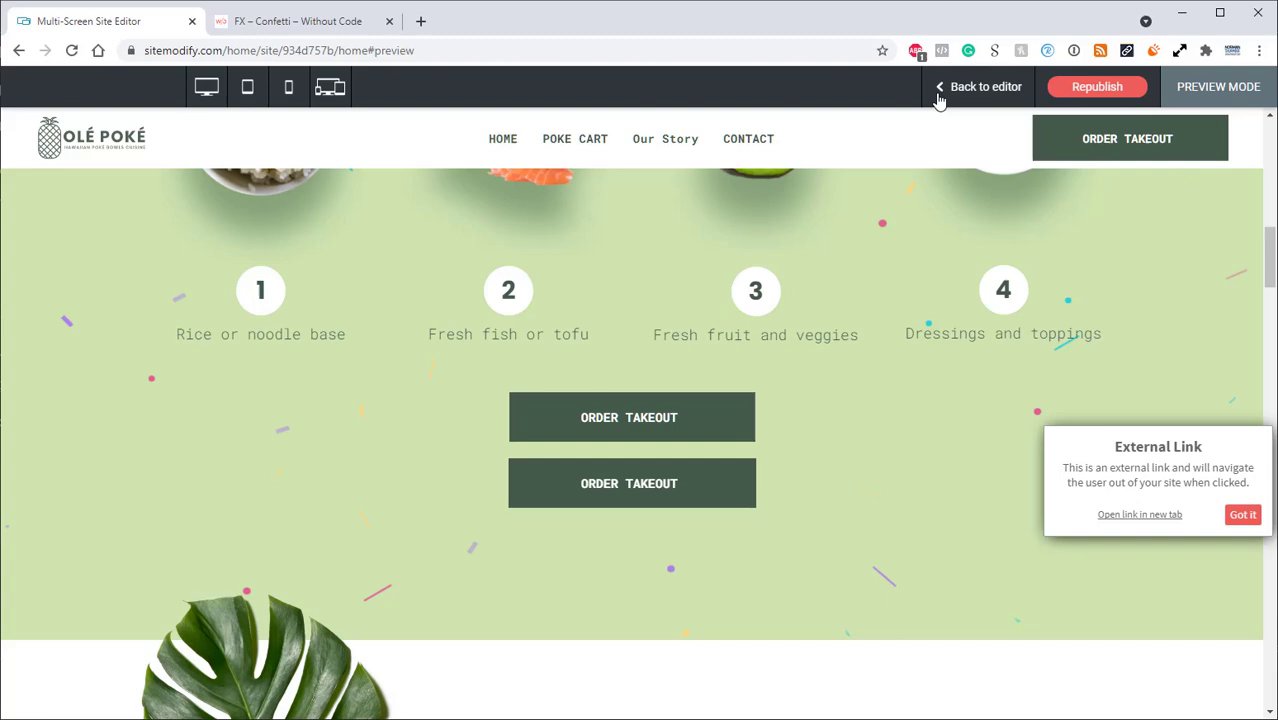
pyautogui.click(985, 86)
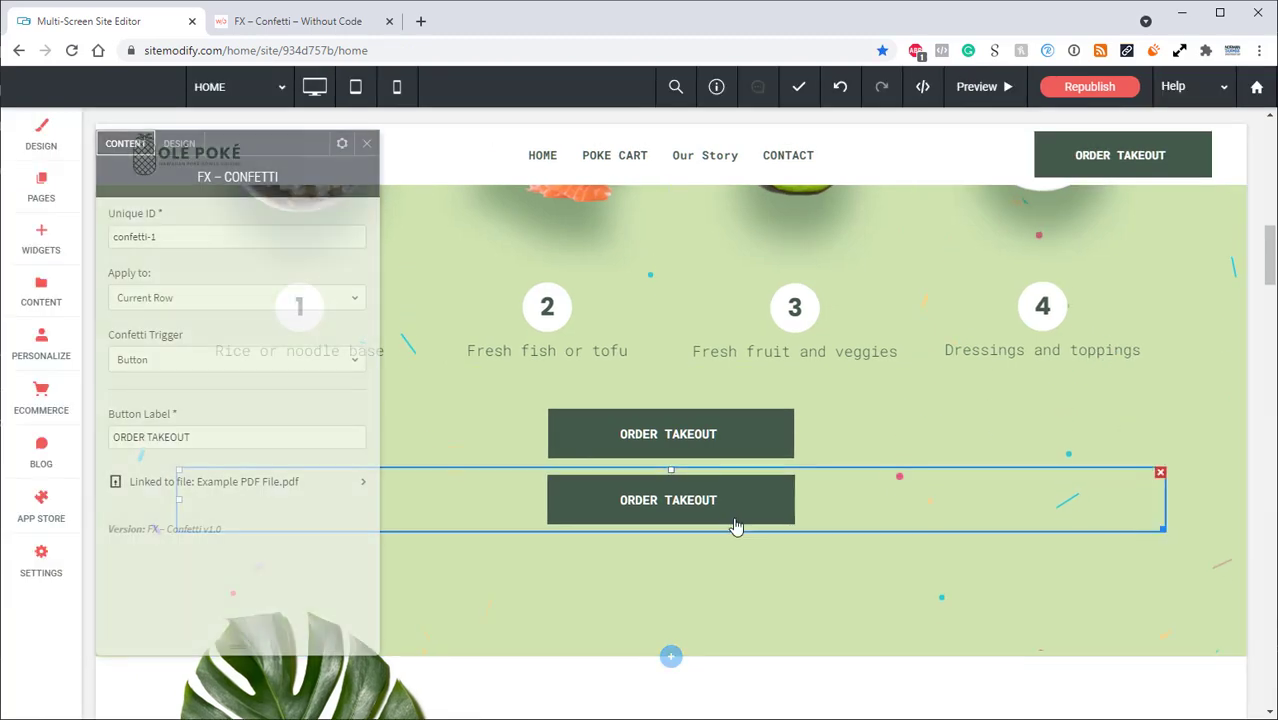
pyautogui.click(179, 143)
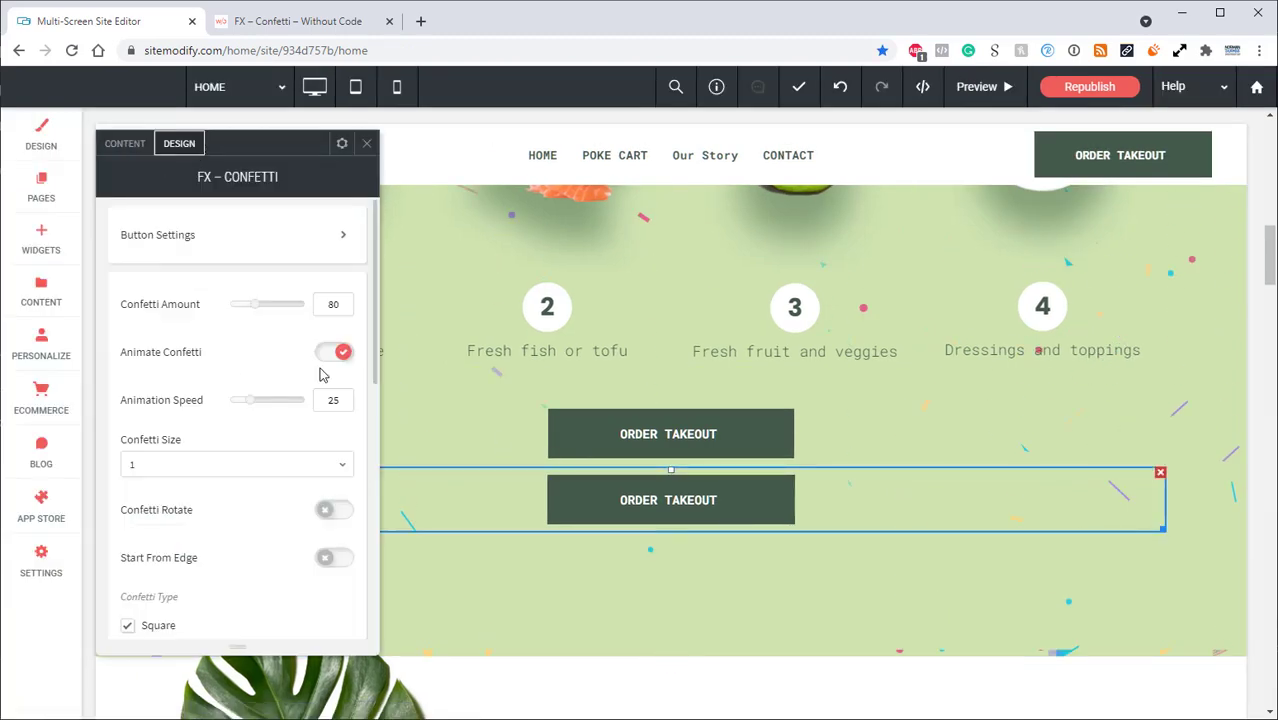
pyautogui.click(334, 351)
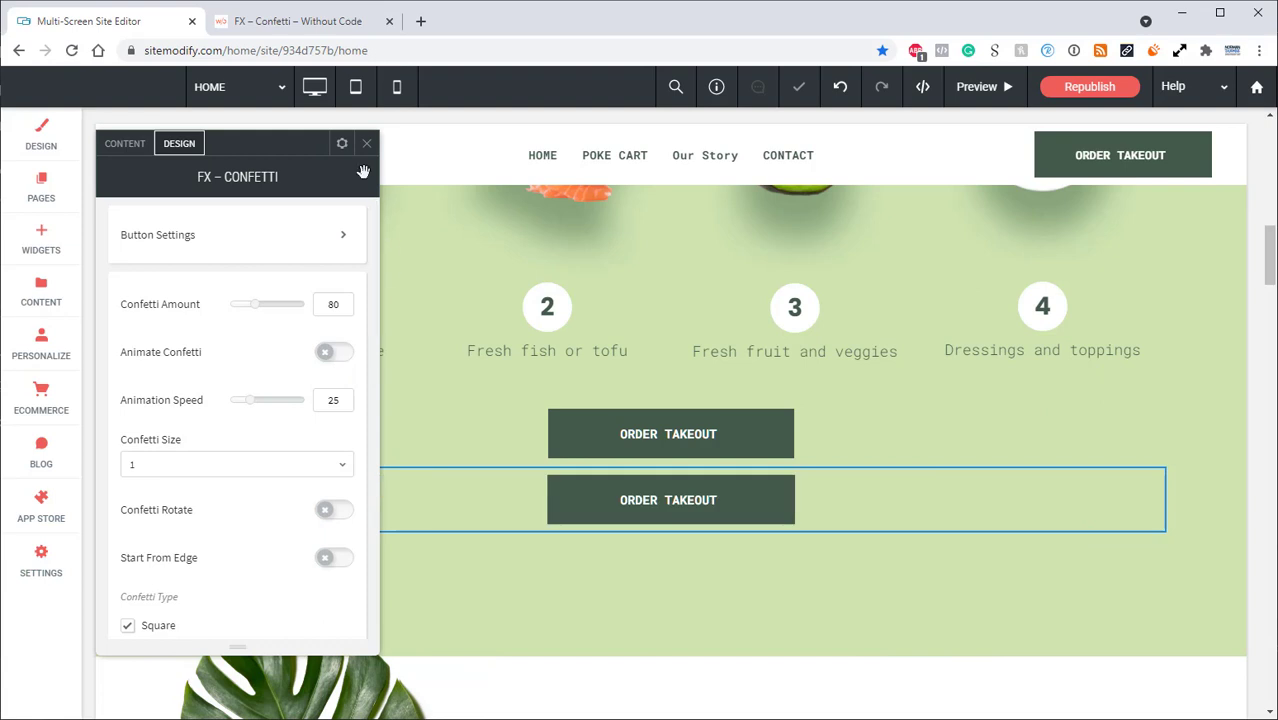
pyautogui.click(976, 86)
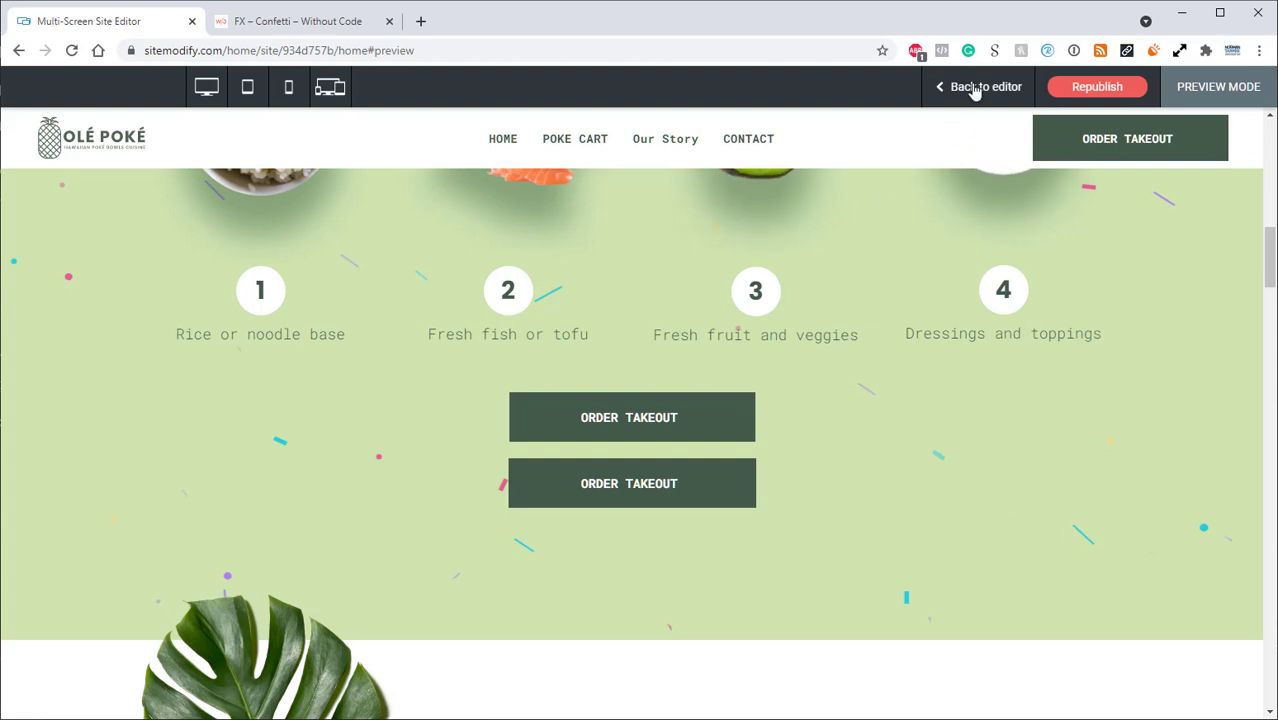
pyautogui.click(985, 86)
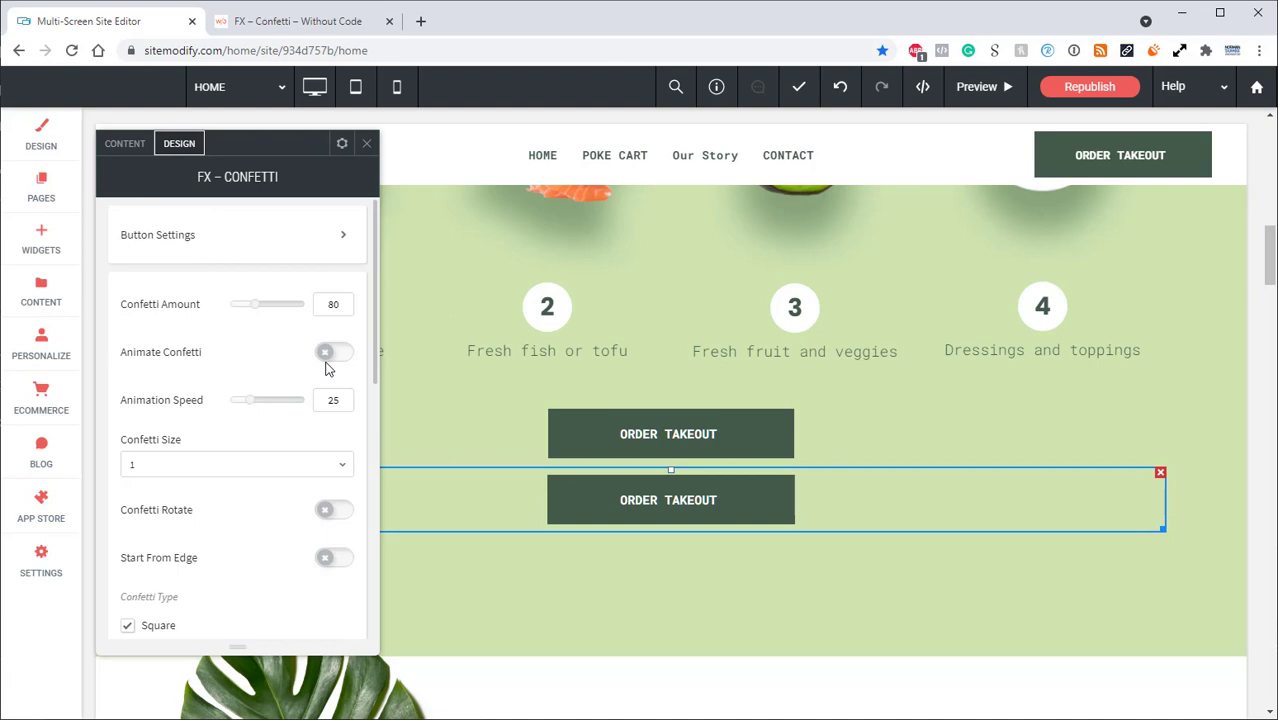
# Step: Turn confetti animation back on, raise speed to 97, and test ORDER TAKEOUT in preview
pyautogui.click(334, 351)
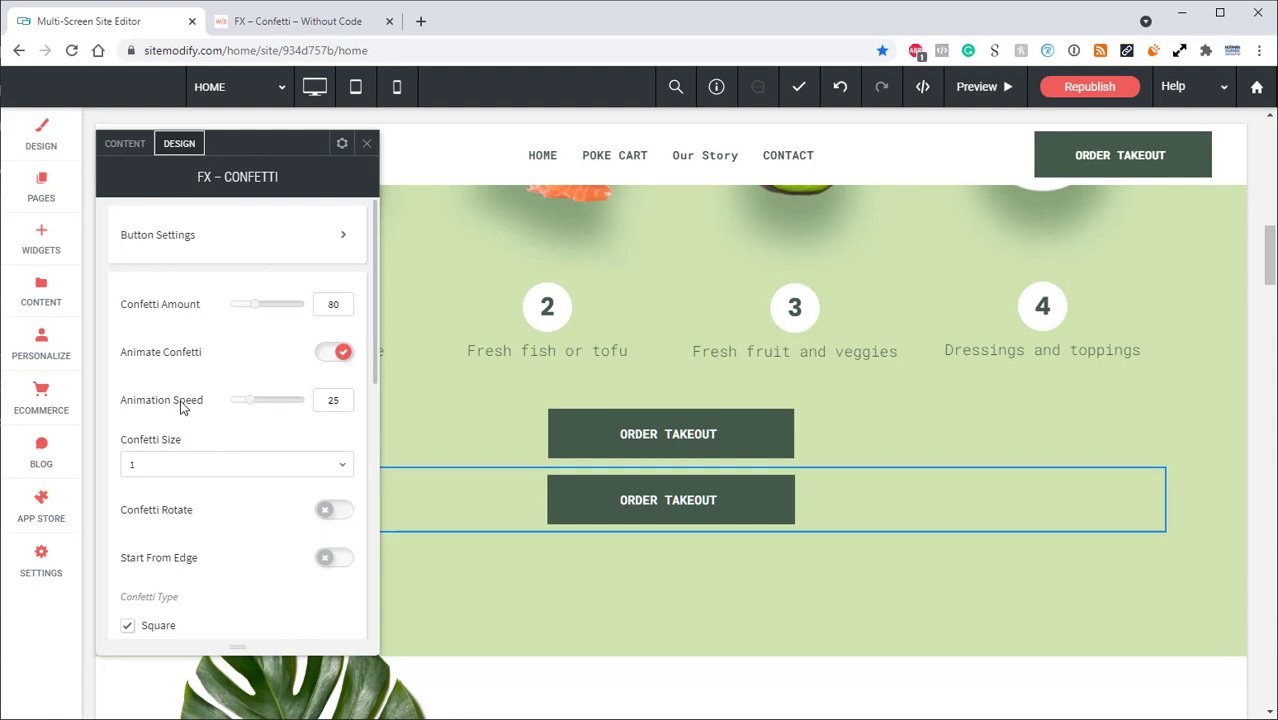
pyautogui.moveTo(225, 401)
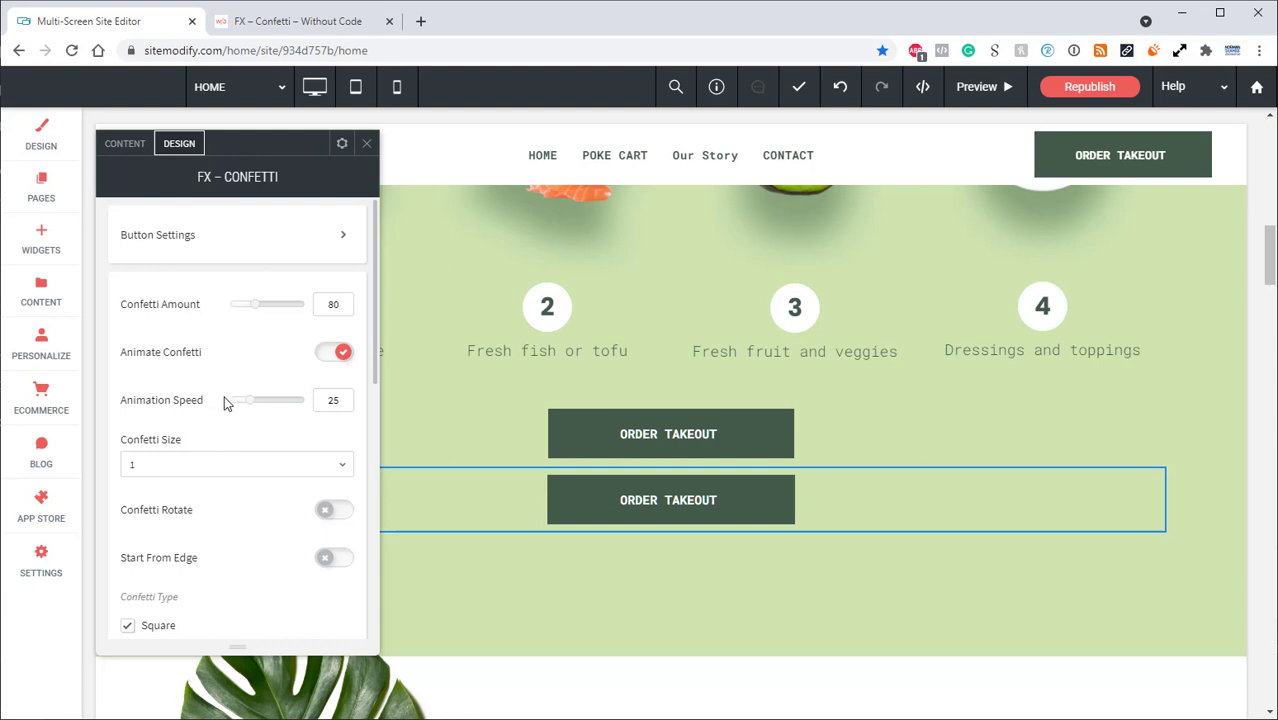
pyautogui.moveTo(244, 400); pyautogui.dragTo(304, 400)
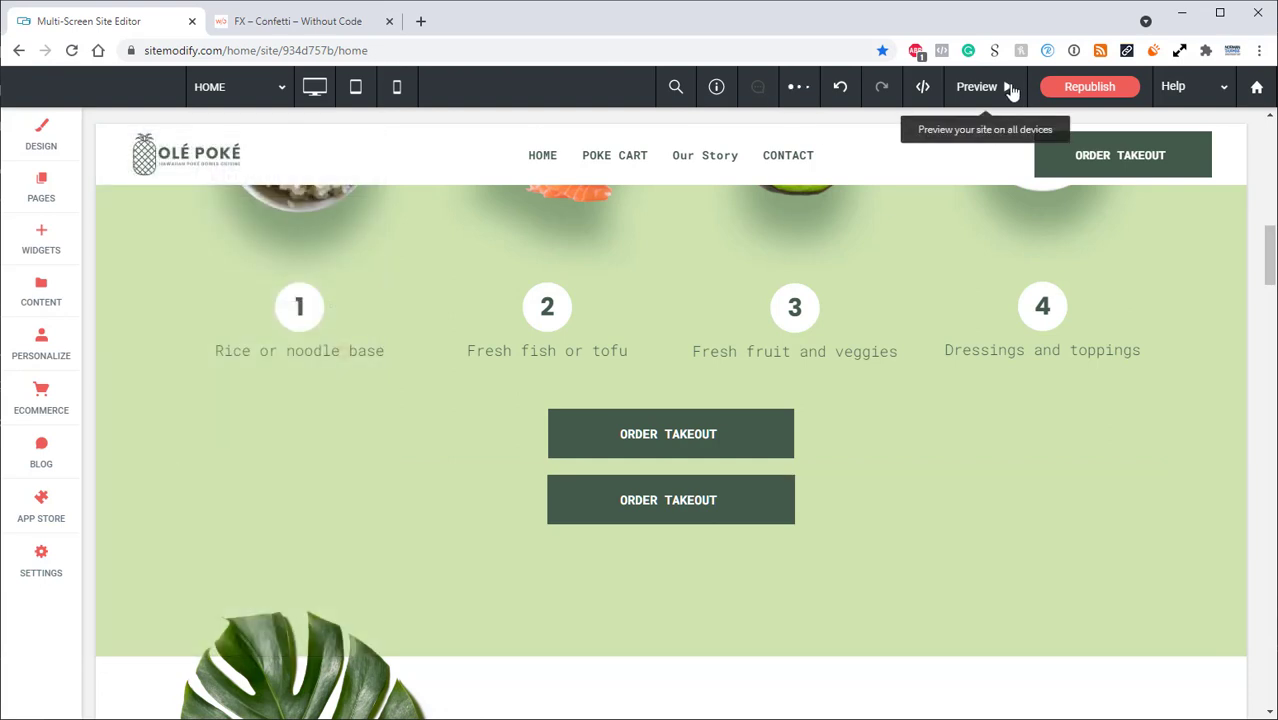
pyautogui.click(976, 86)
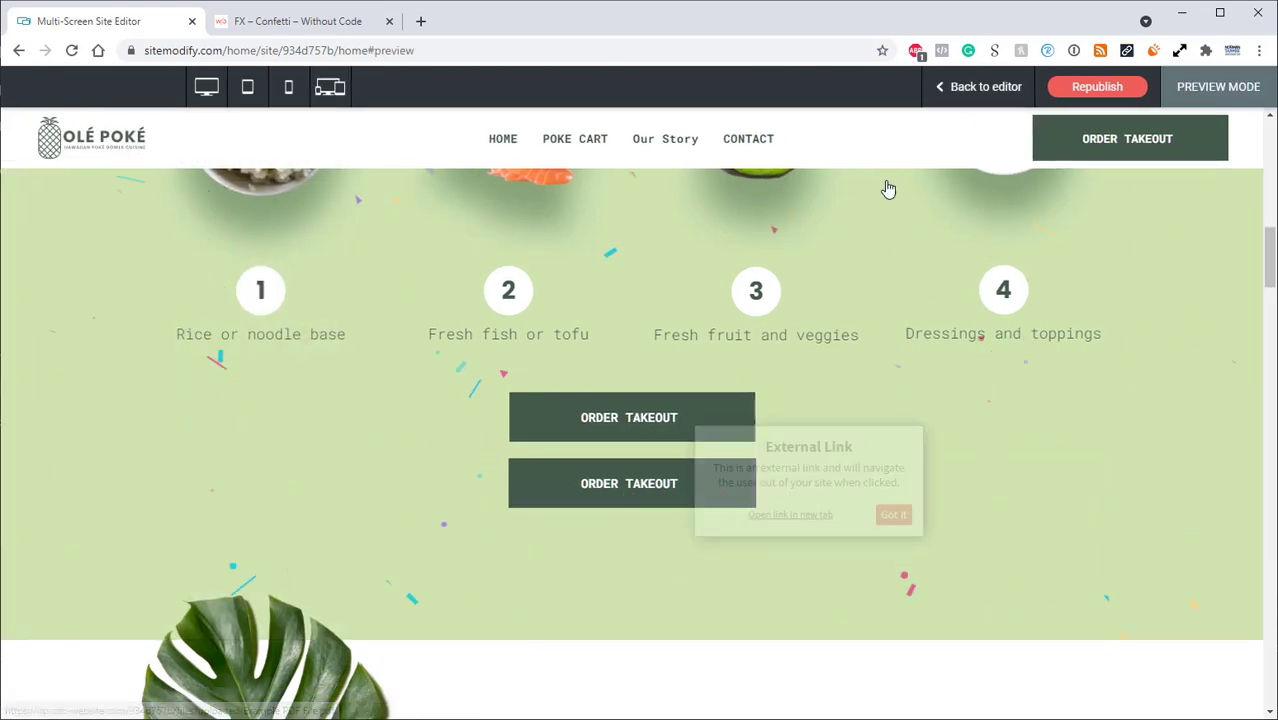
pyautogui.click(891, 514)
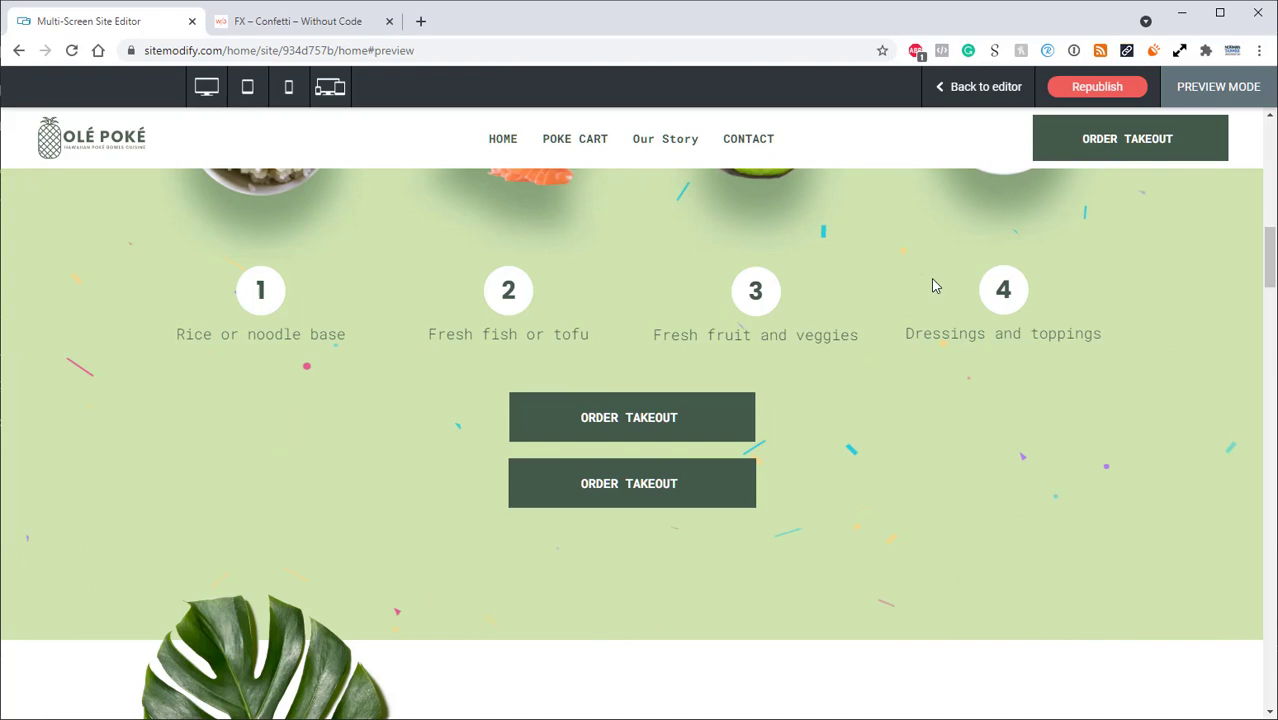
pyautogui.click(978, 86)
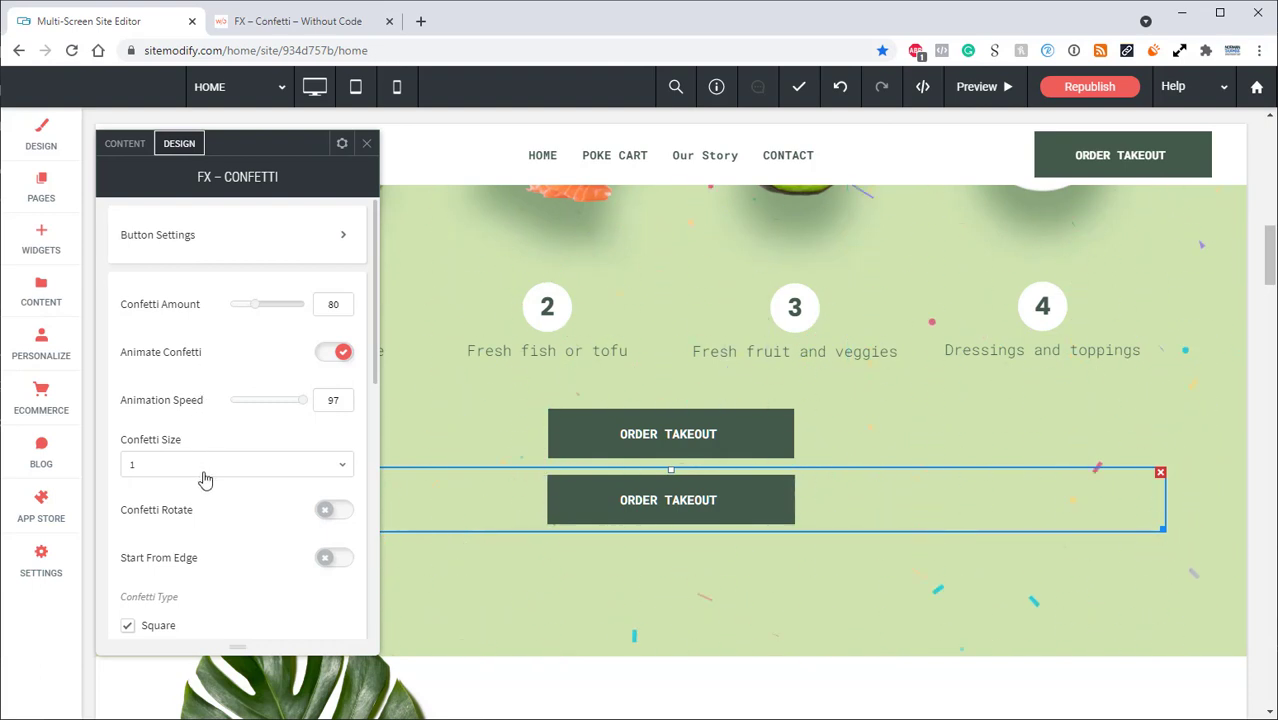
# Step: Preview the rotating confetti by firing it from the ORDER TAKEOUT button
pyautogui.scroll(-3)
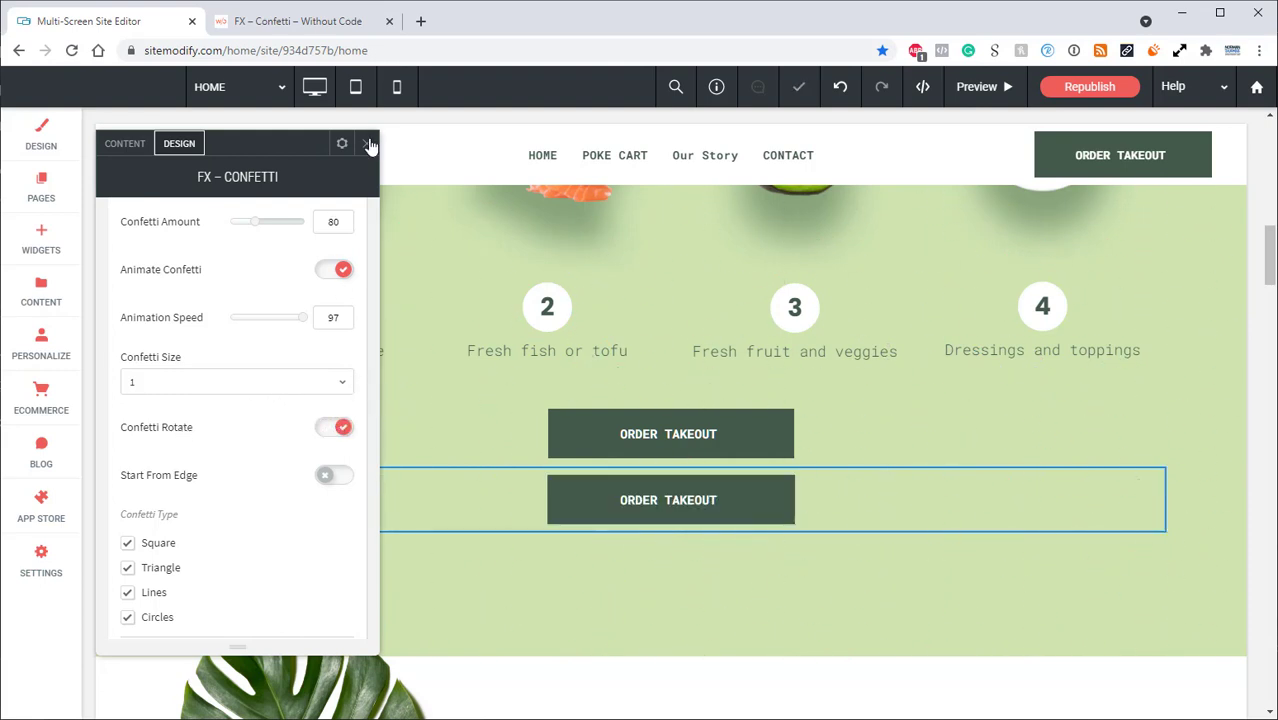
pyautogui.click(975, 86)
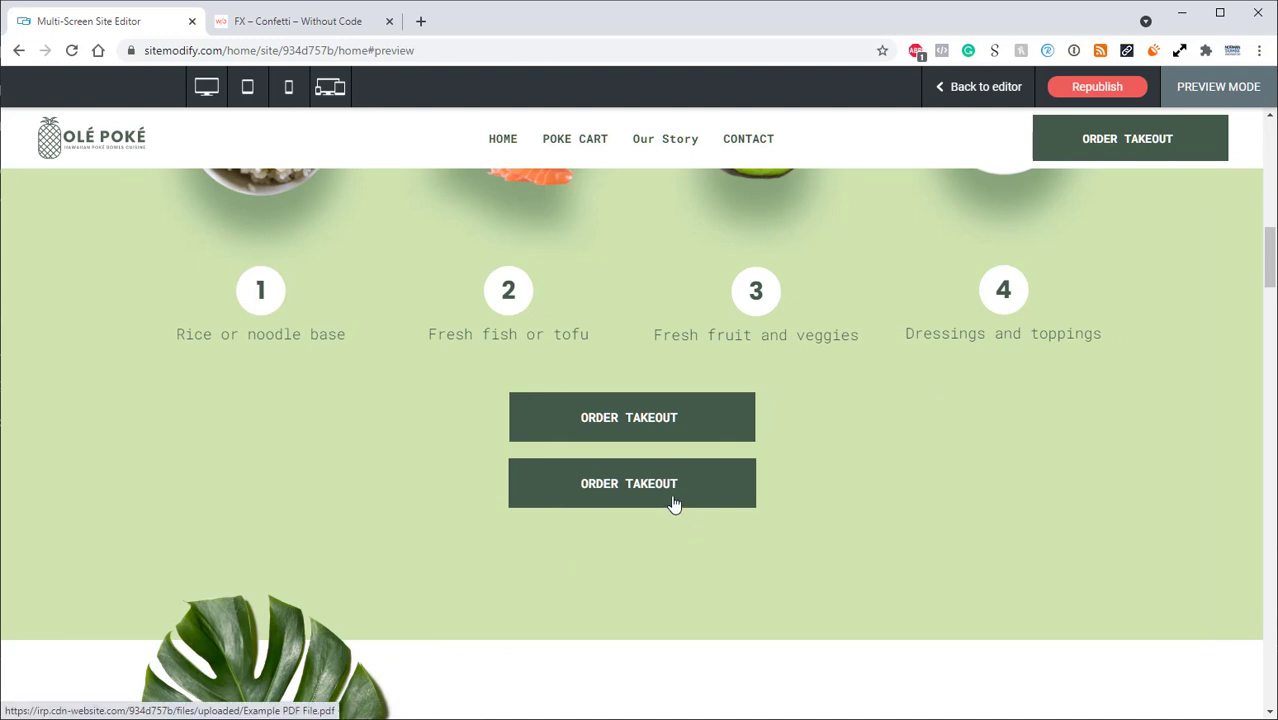
pyautogui.click(631, 483)
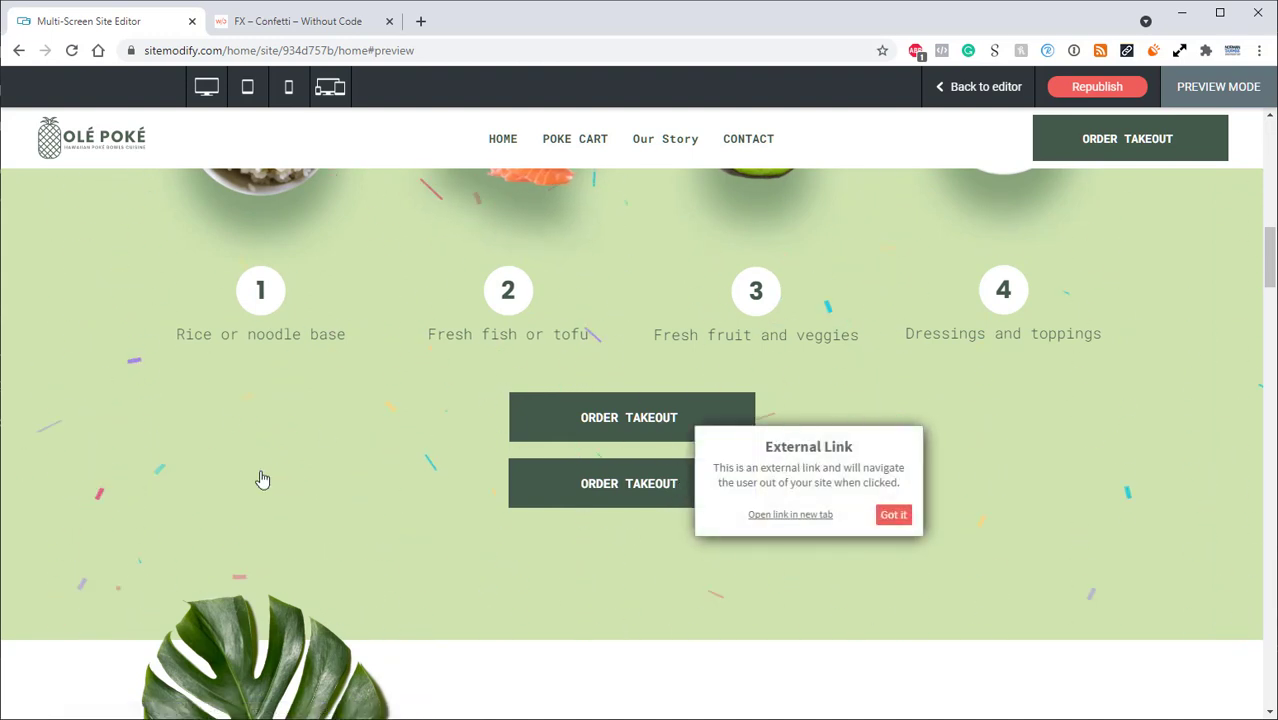
pyautogui.moveTo(1027, 89)
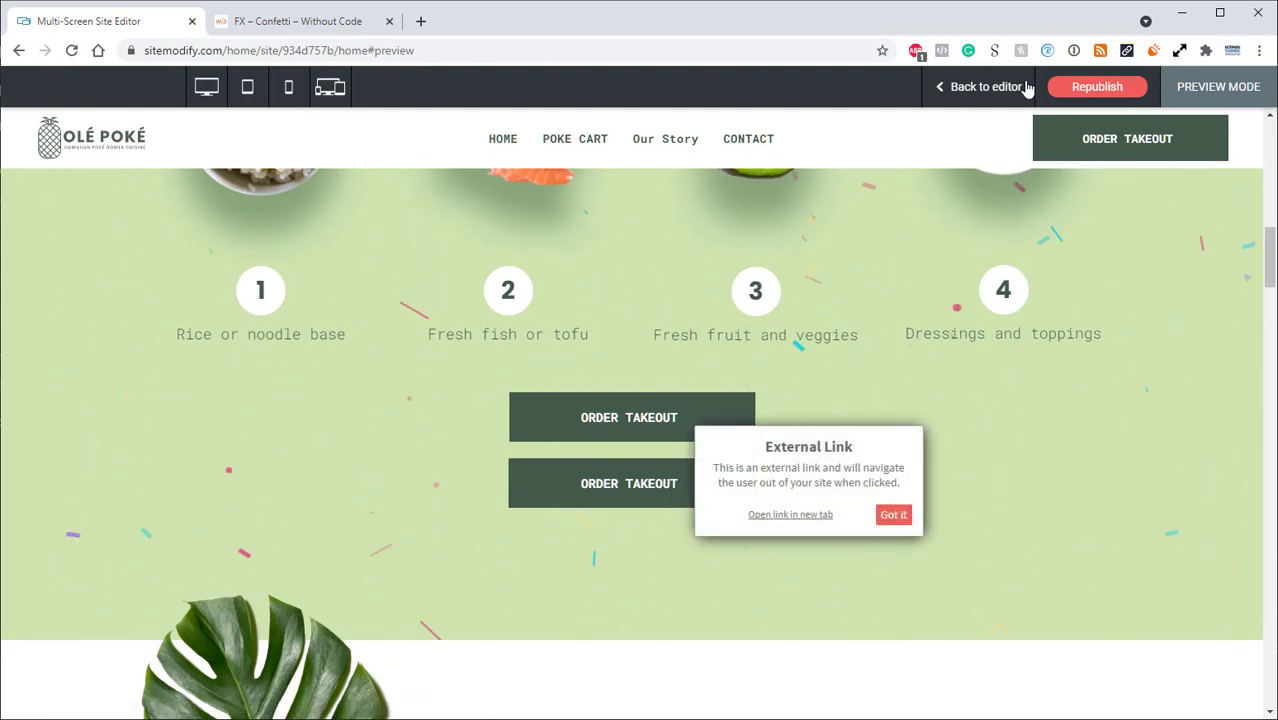
pyautogui.click(984, 86)
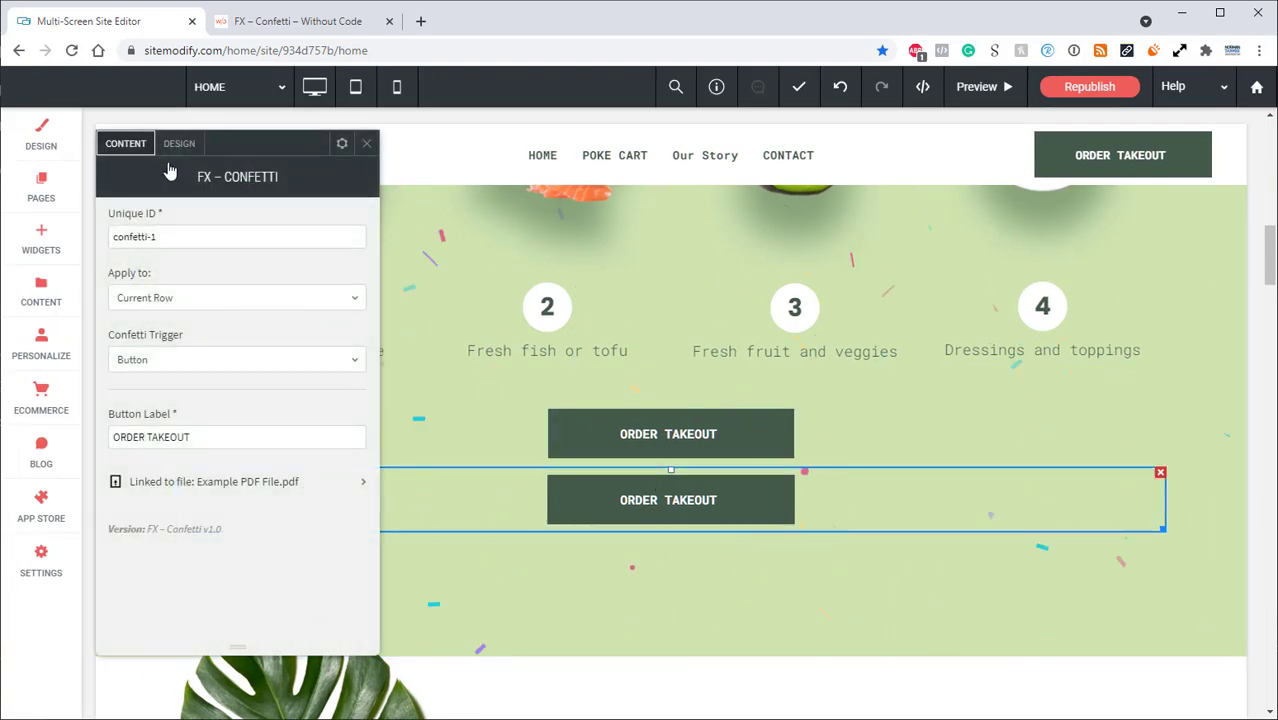
# Step: Preview the slower speed-41 confetti burst from ORDER TAKEOUT again
pyautogui.click(179, 143)
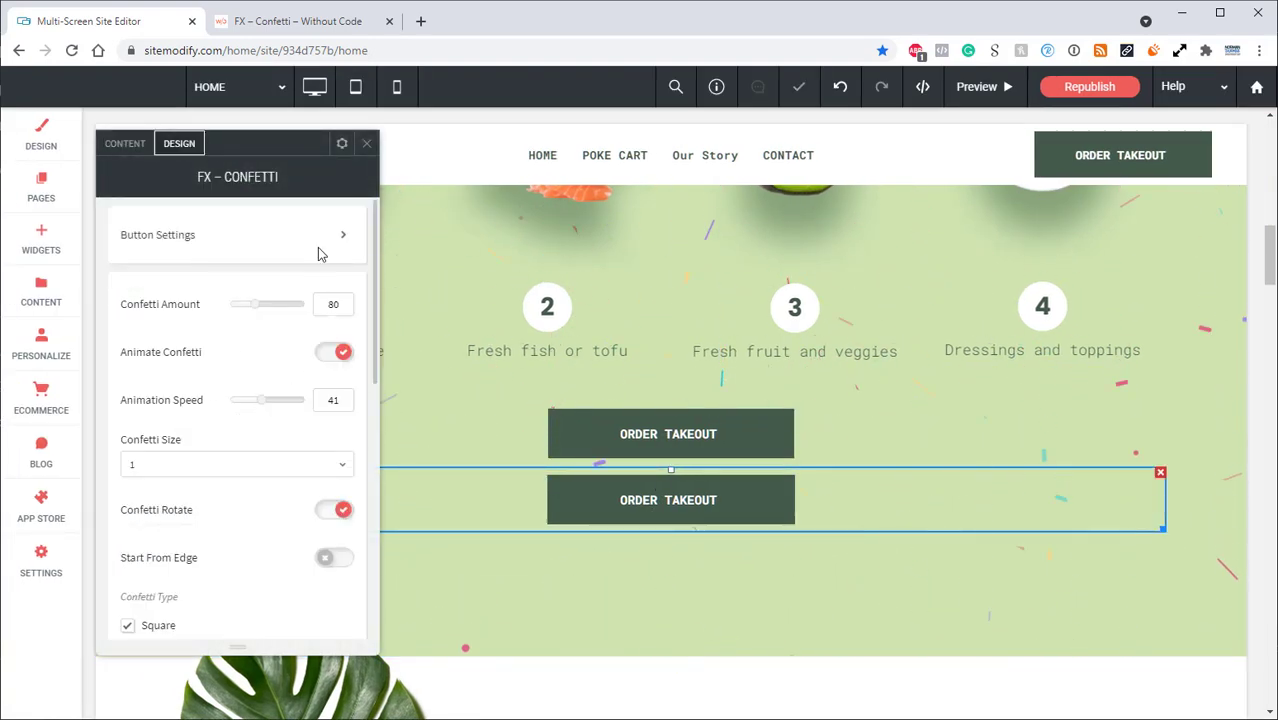
pyautogui.click(976, 86)
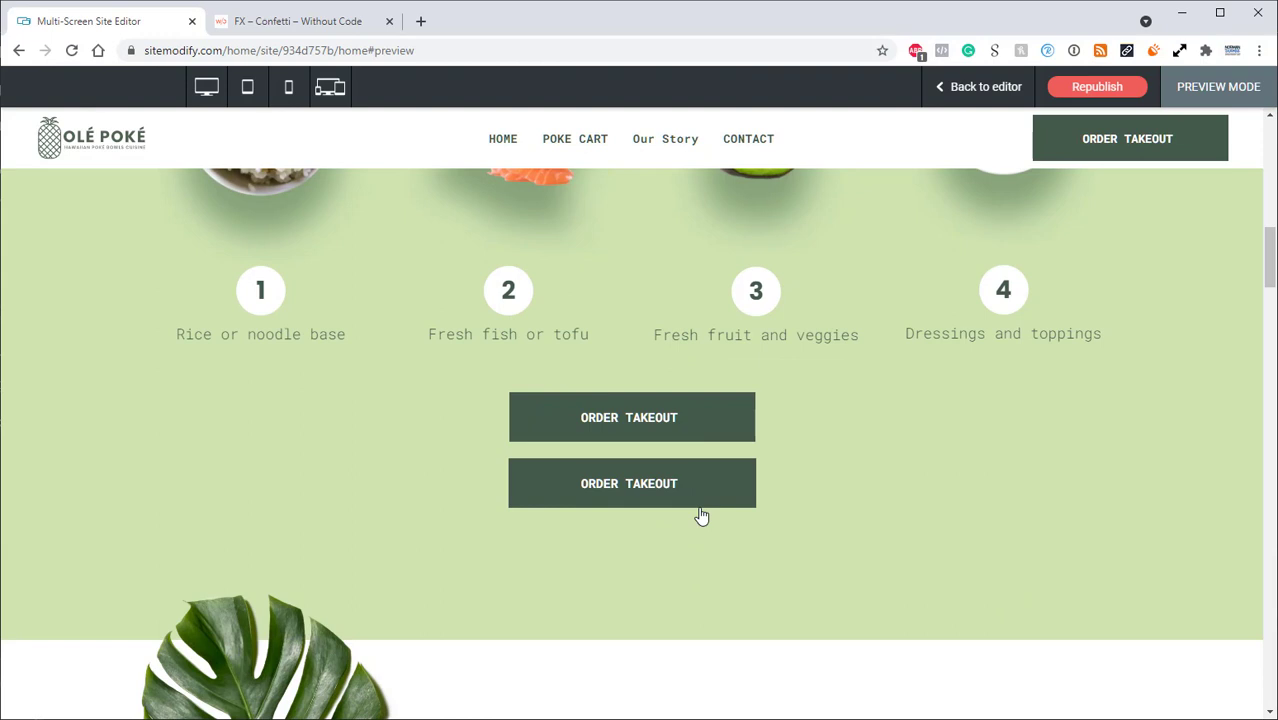
pyautogui.click(631, 483)
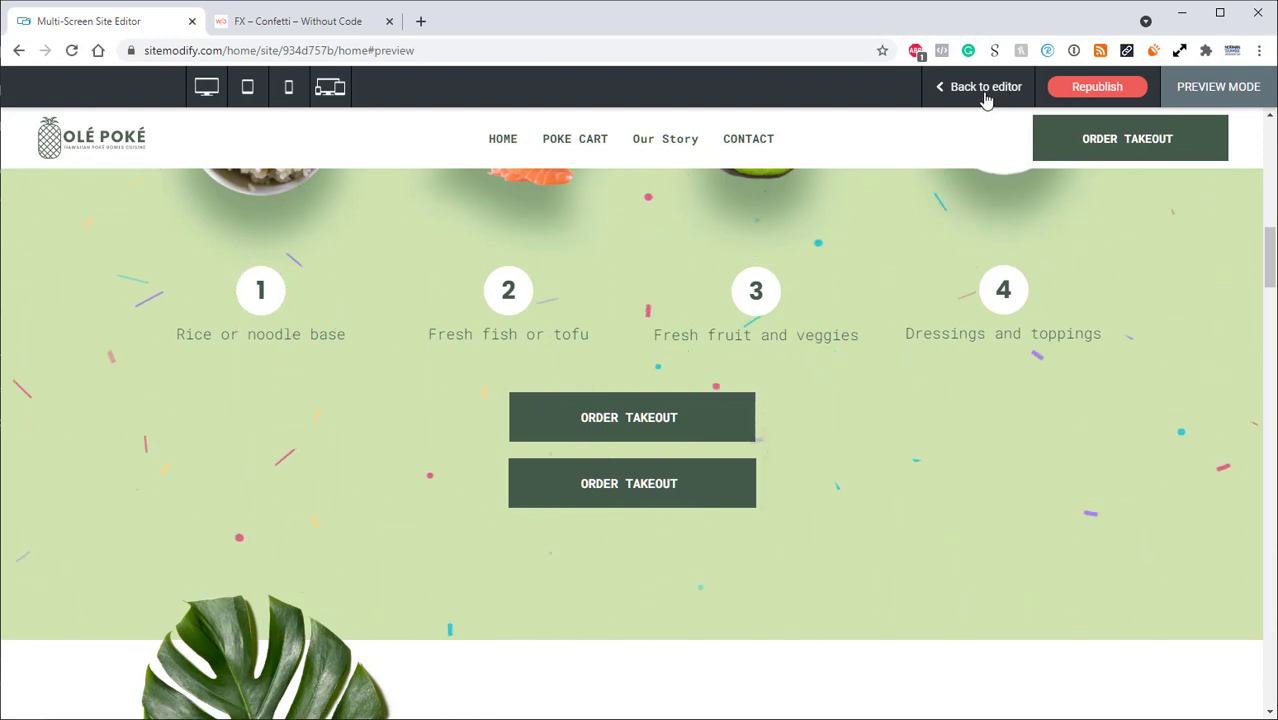
pyautogui.click(985, 86)
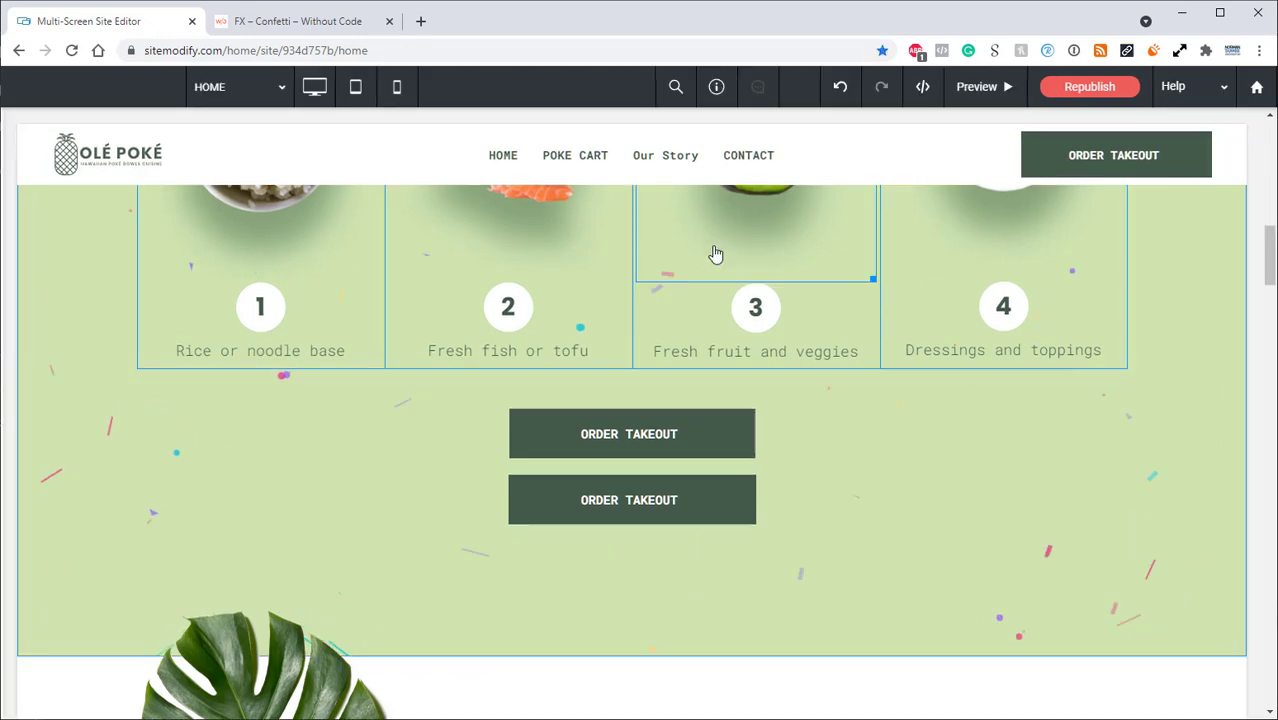
# Step: Turn on Start From Edge in the confetti widget's Design settings
pyautogui.click(631, 500)
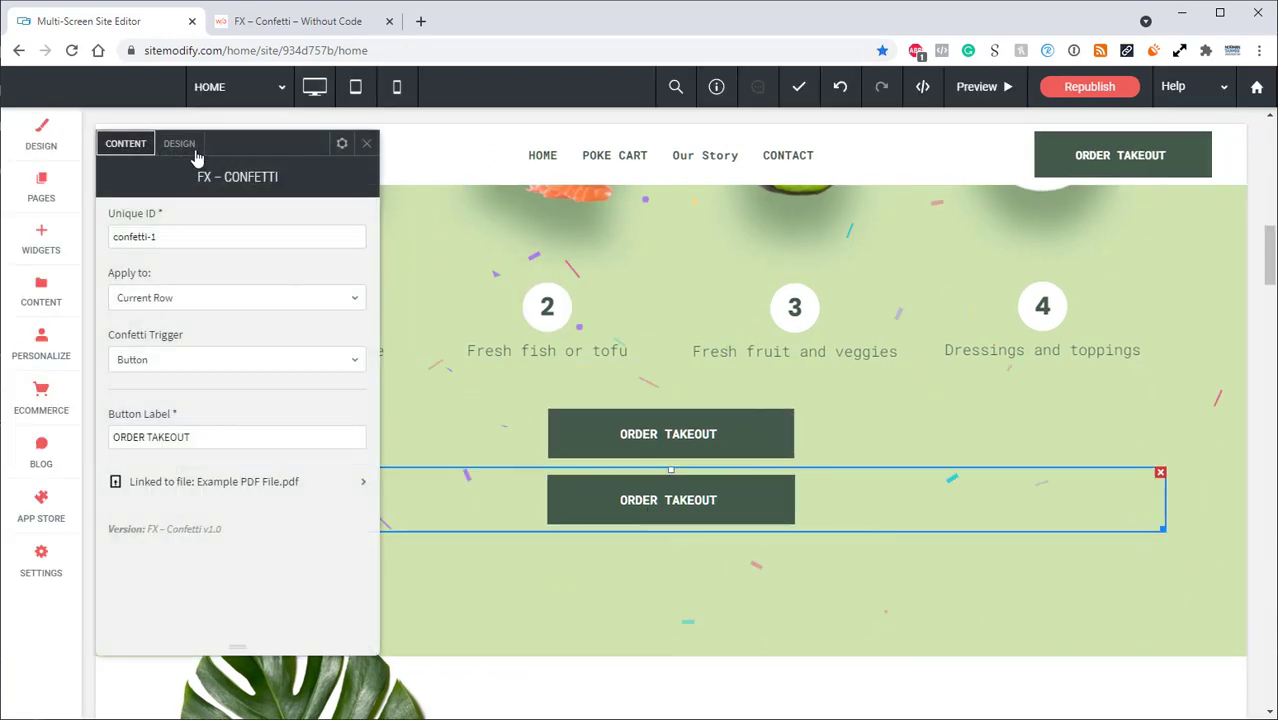
pyautogui.click(179, 143)
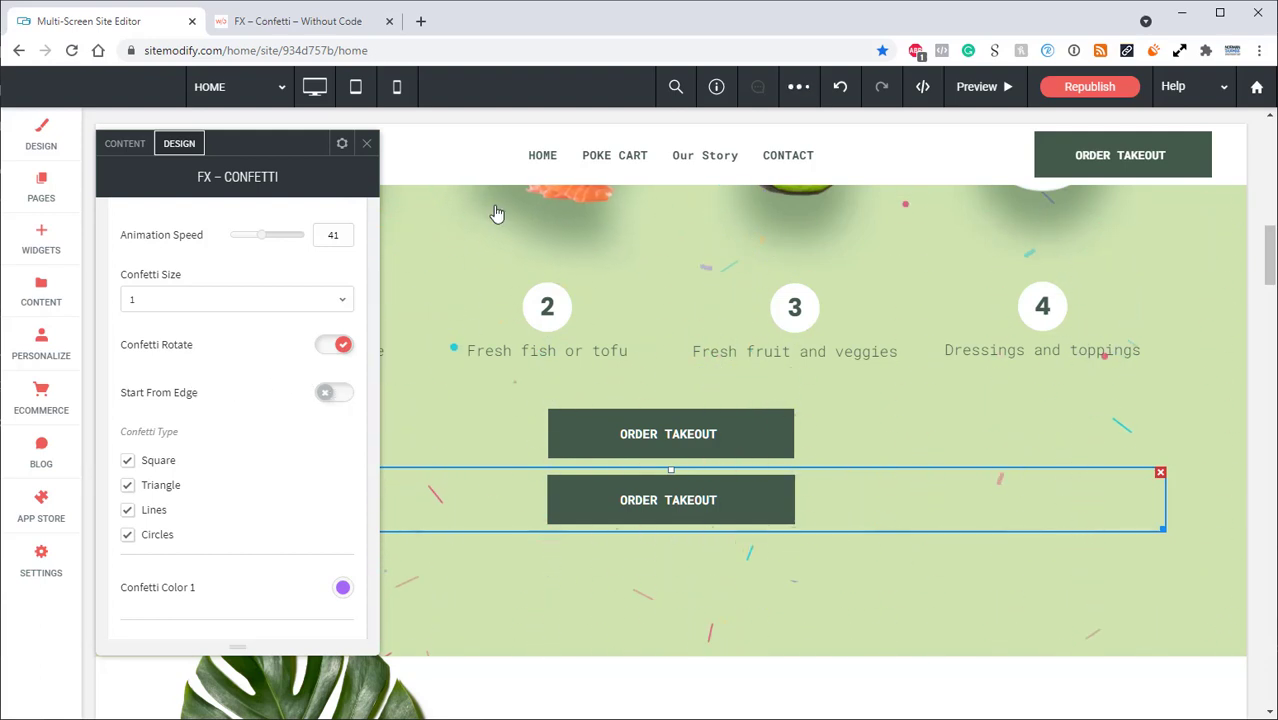
pyautogui.click(334, 392)
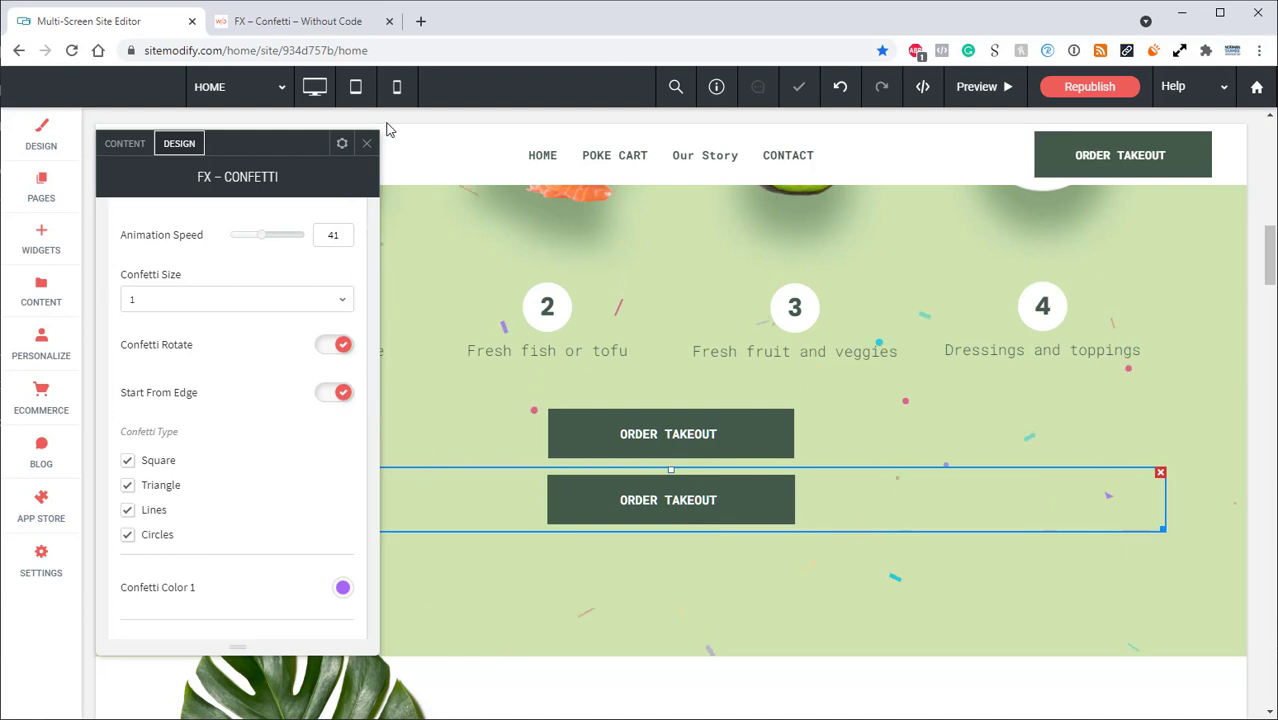
# Step: Preview and fire the edge-starting confetti from the ORDER TAKEOUT button
pyautogui.click(975, 86)
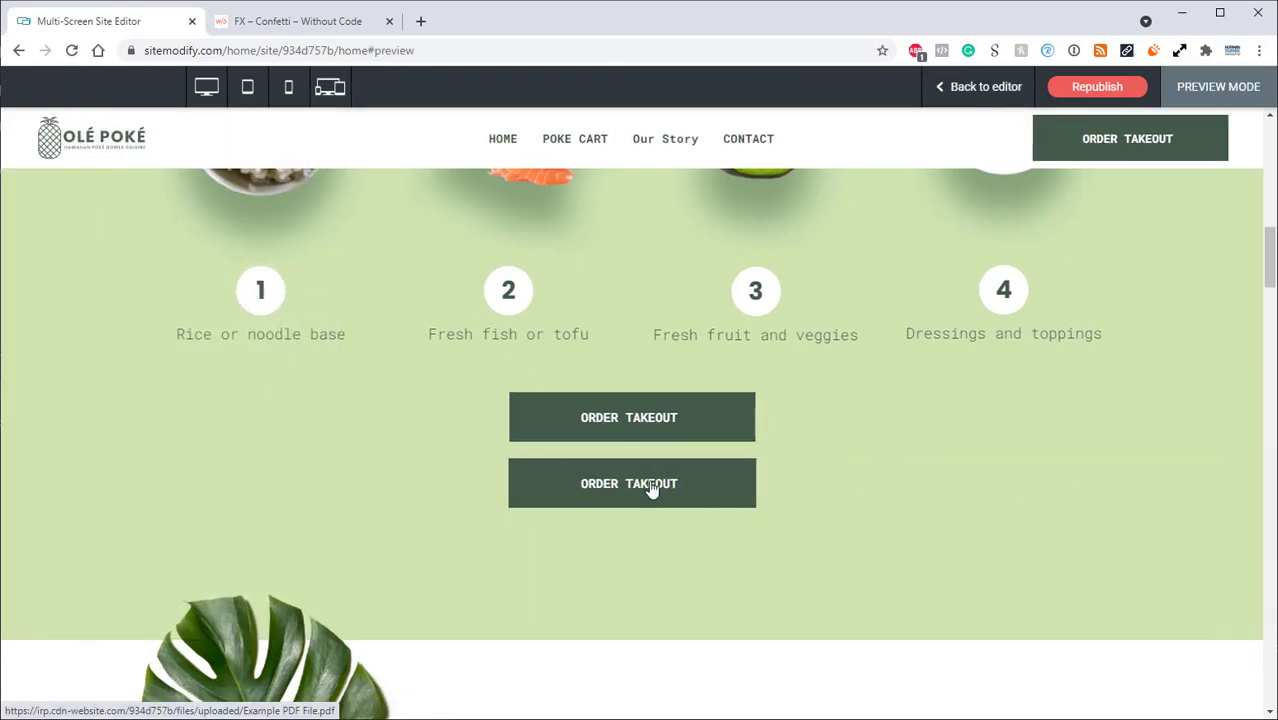
pyautogui.click(631, 483)
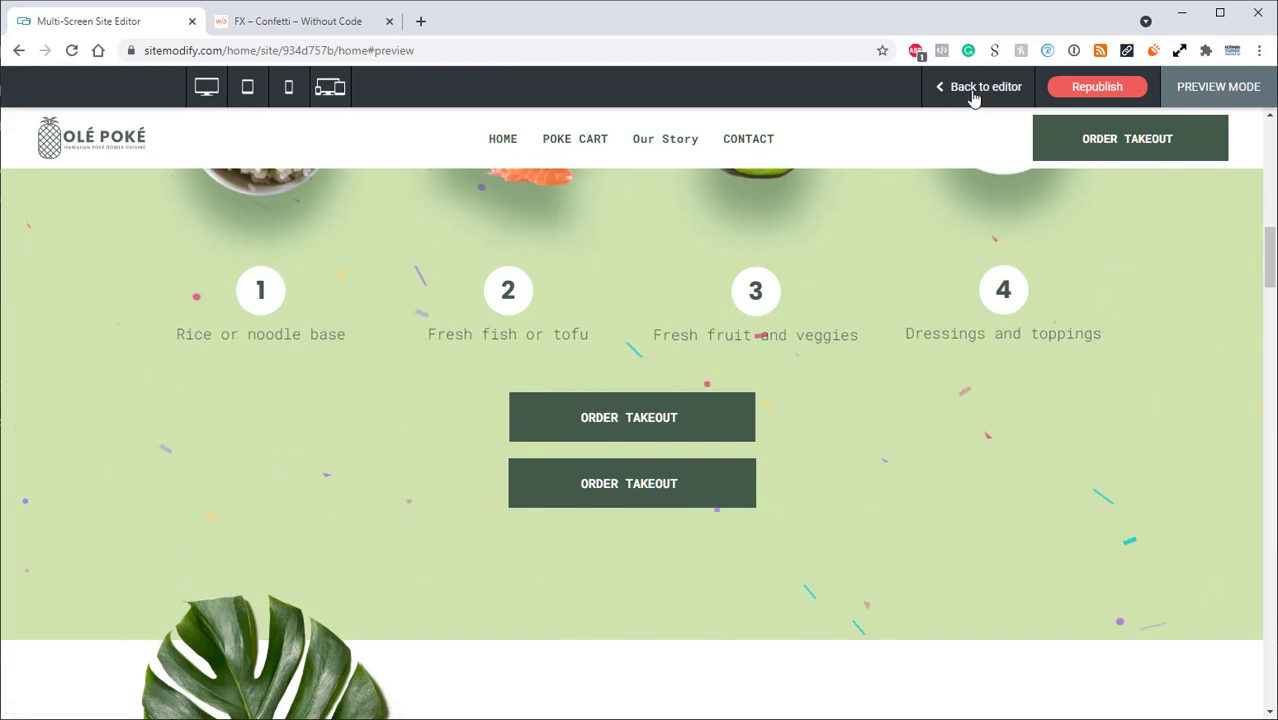
pyautogui.click(986, 86)
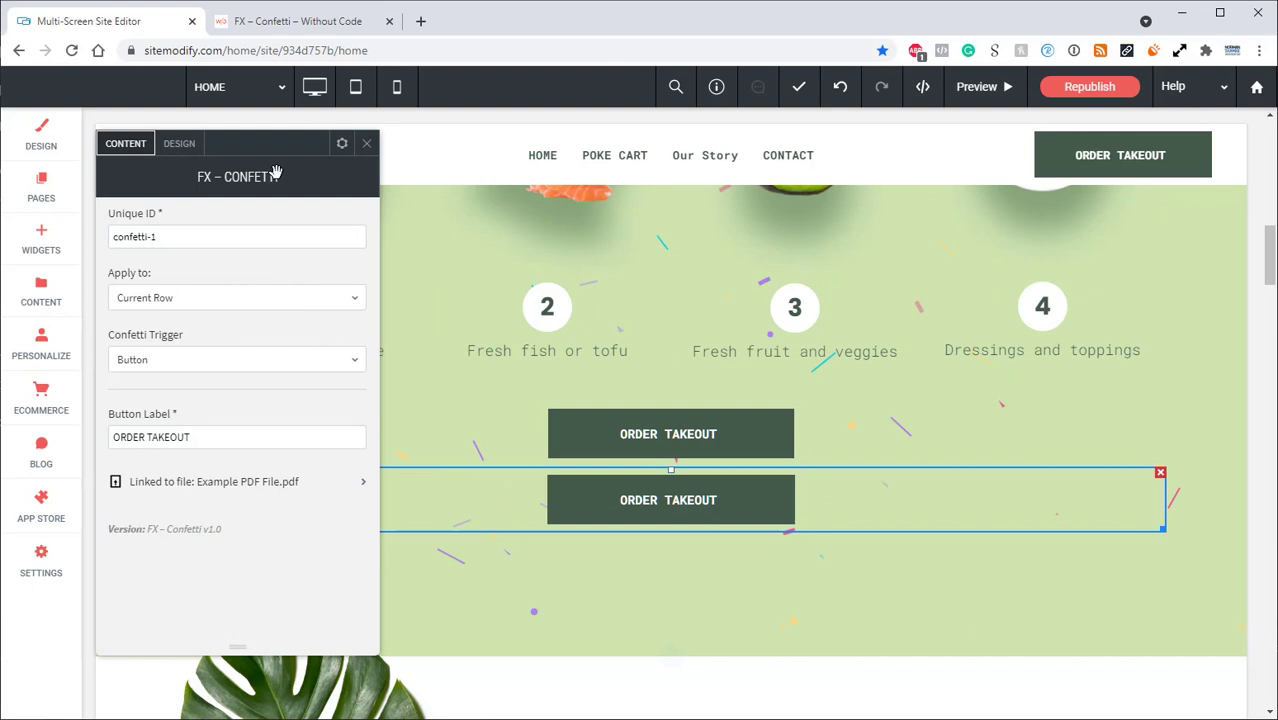
# Step: Review the confetti Design settings: all four shapes checked, colours purple, pink, cyan and yellow
pyautogui.click(179, 143)
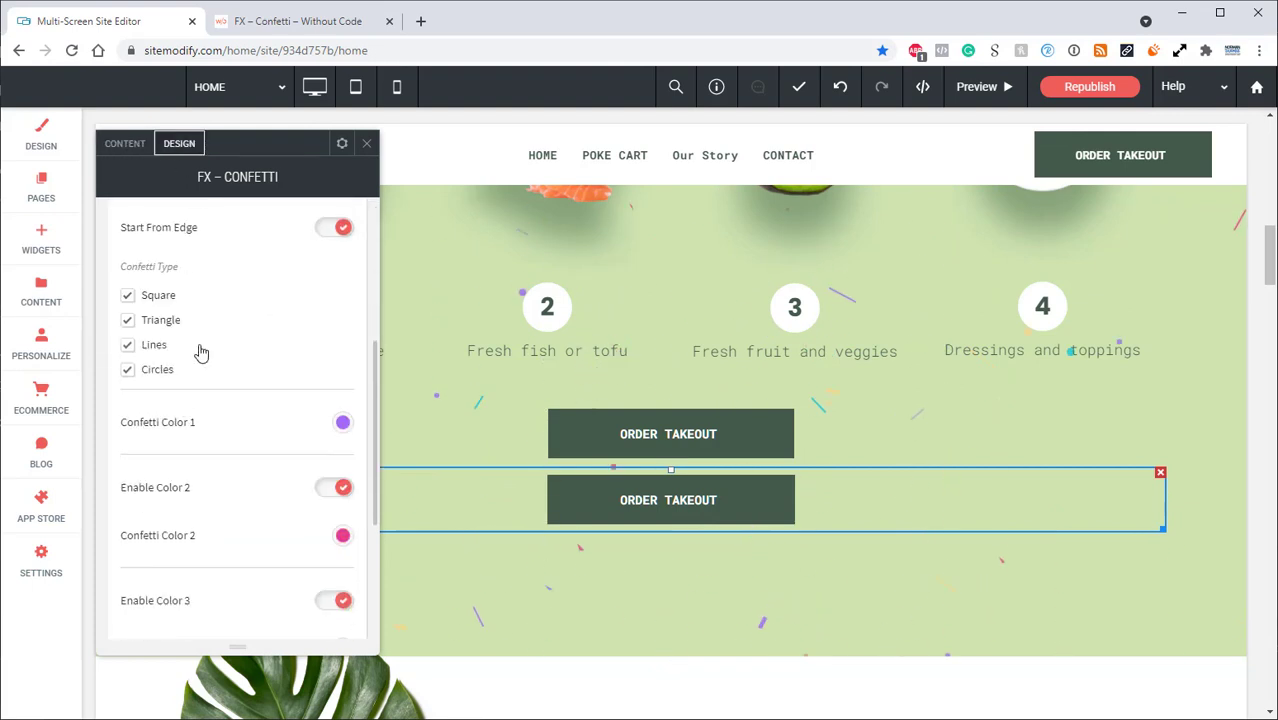
pyautogui.scroll(3)
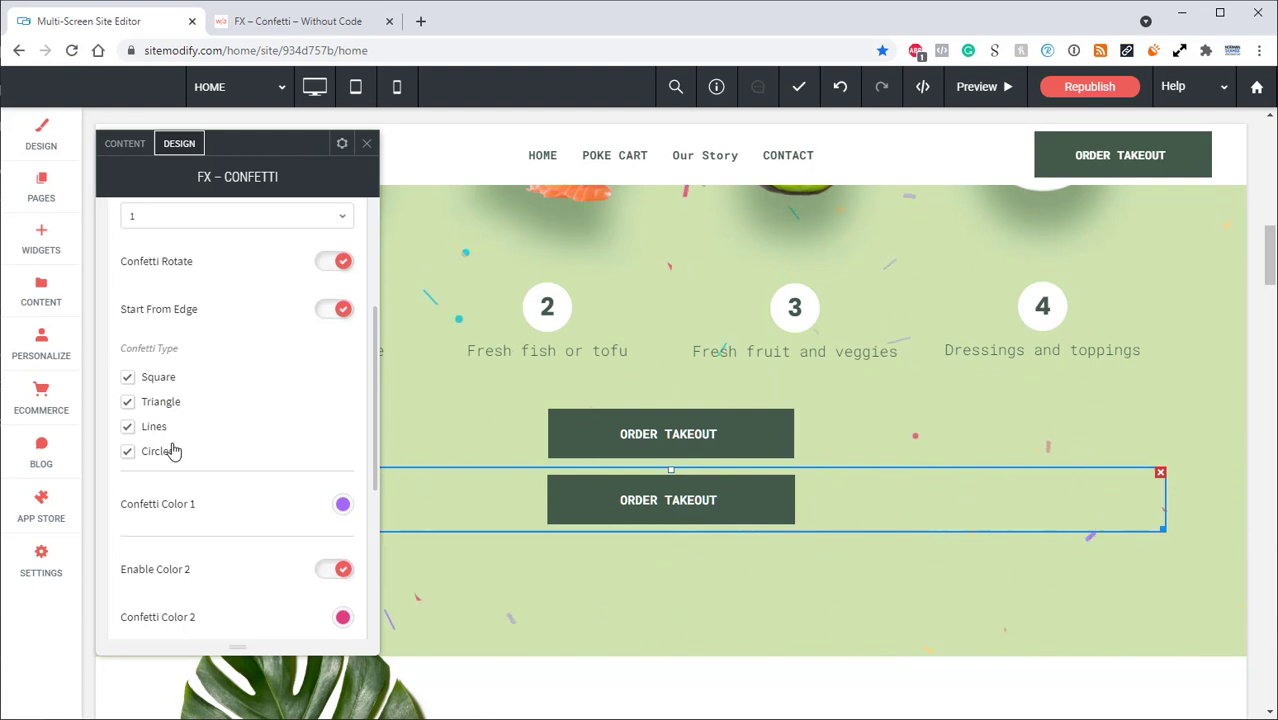
pyautogui.scroll(-3)
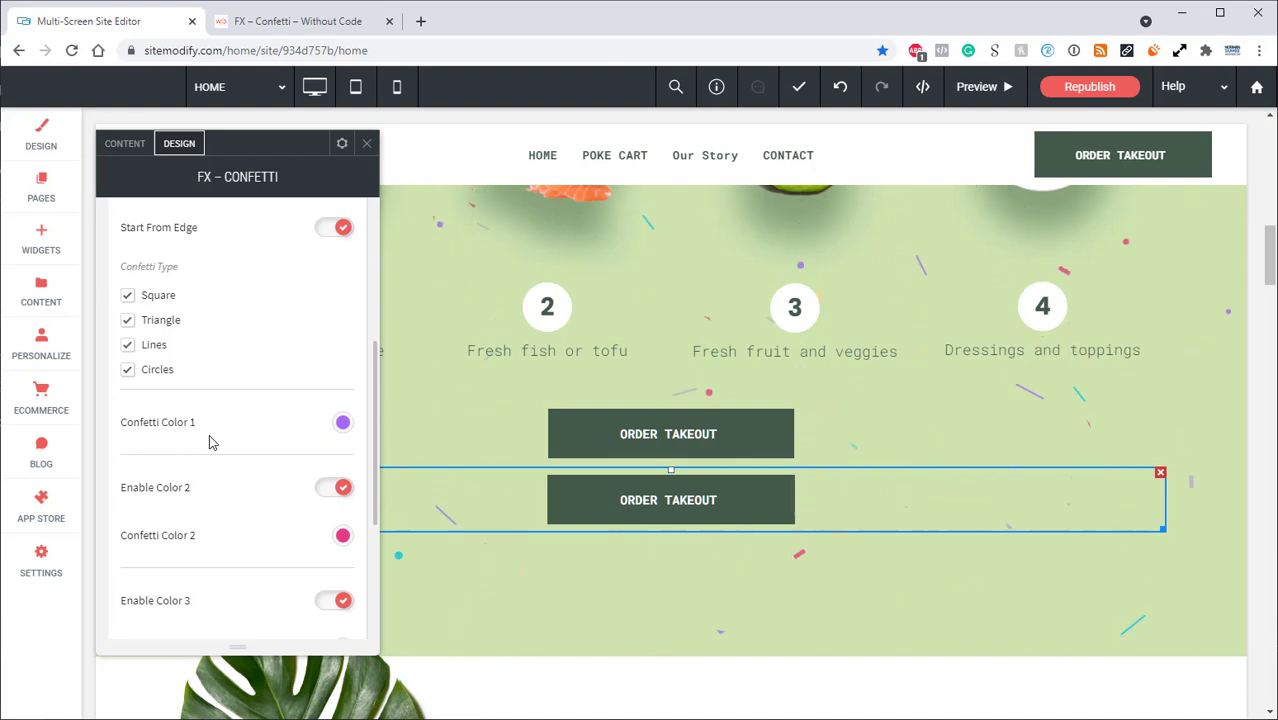
pyautogui.scroll(-3)
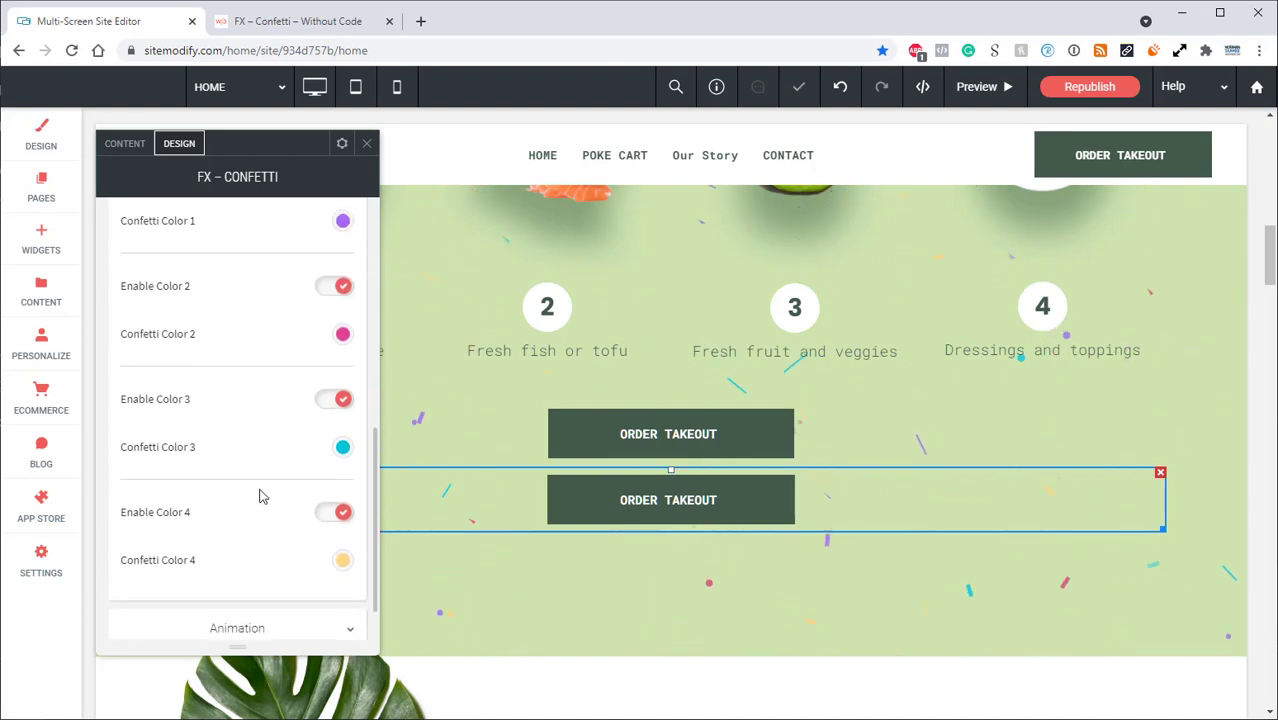